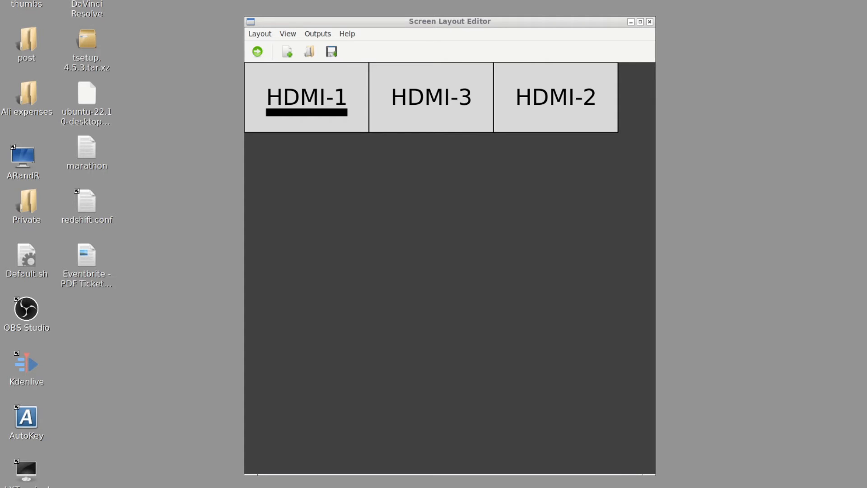
mouse_move(388, 192)
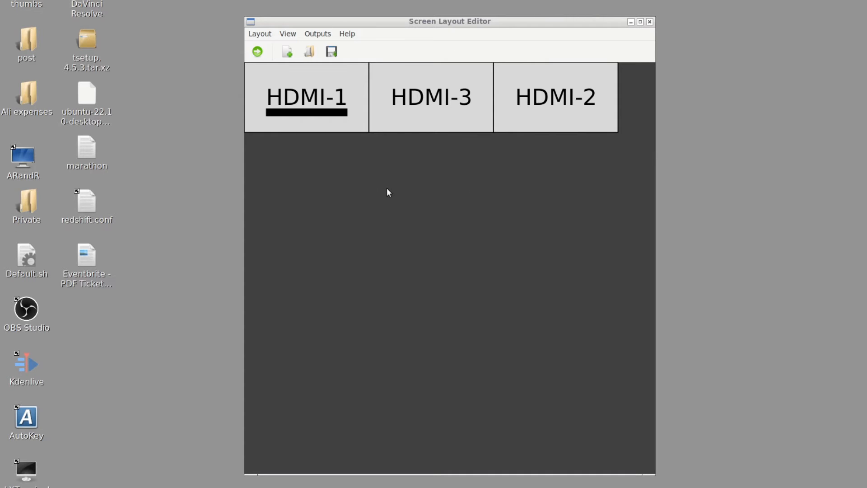
mouse_move(307, 131)
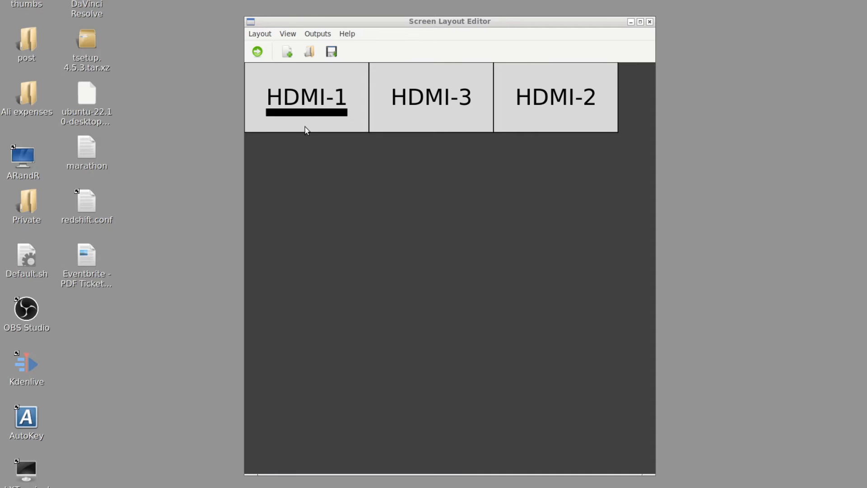
mouse_move(318, 104)
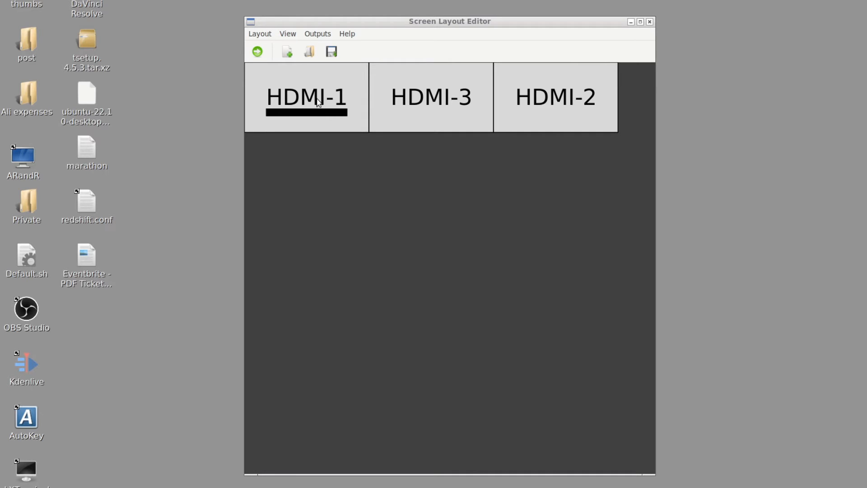
mouse_move(389, 96)
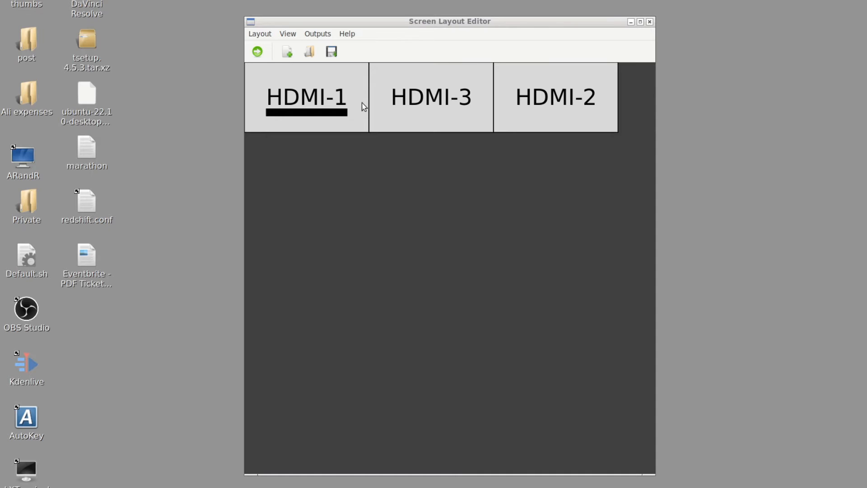
mouse_move(359, 100)
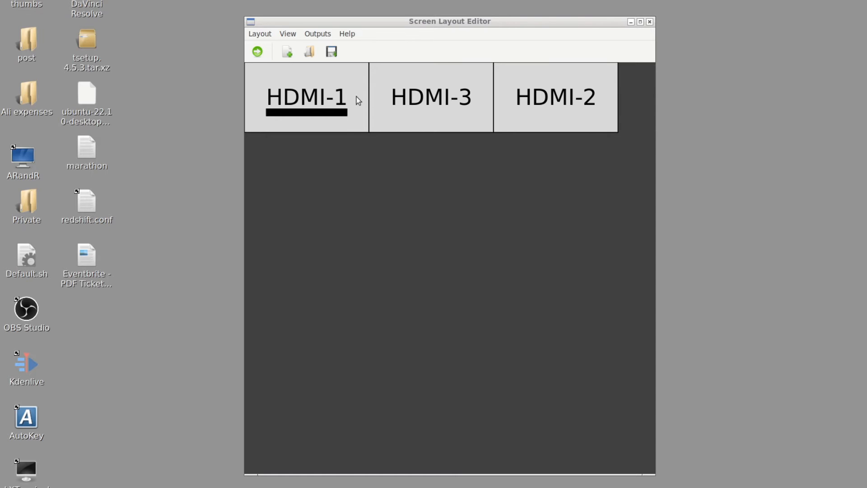
mouse_move(584, 132)
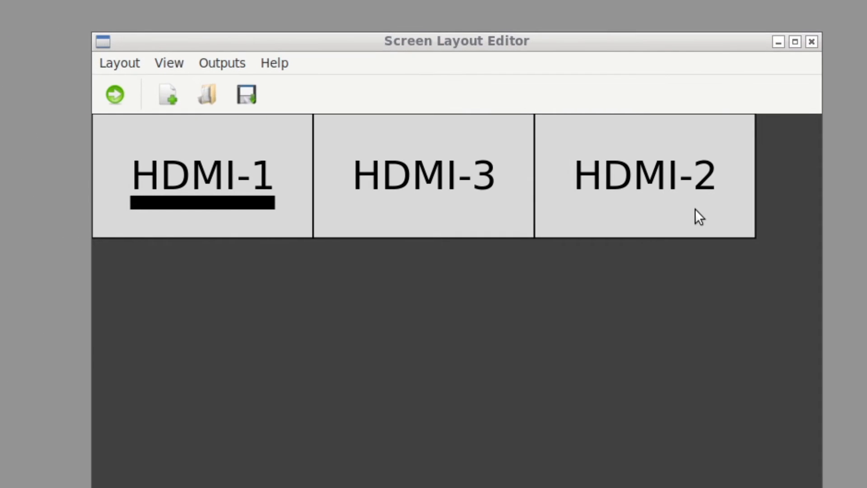
mouse_move(269, 50)
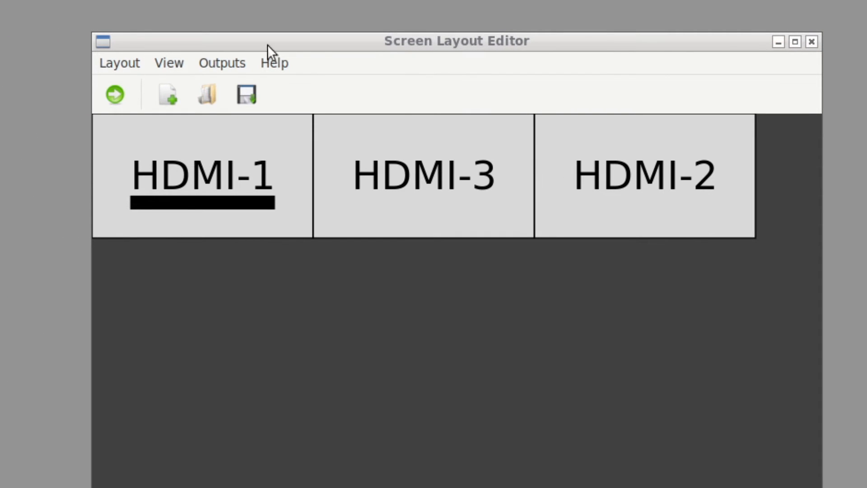
mouse_move(291, 163)
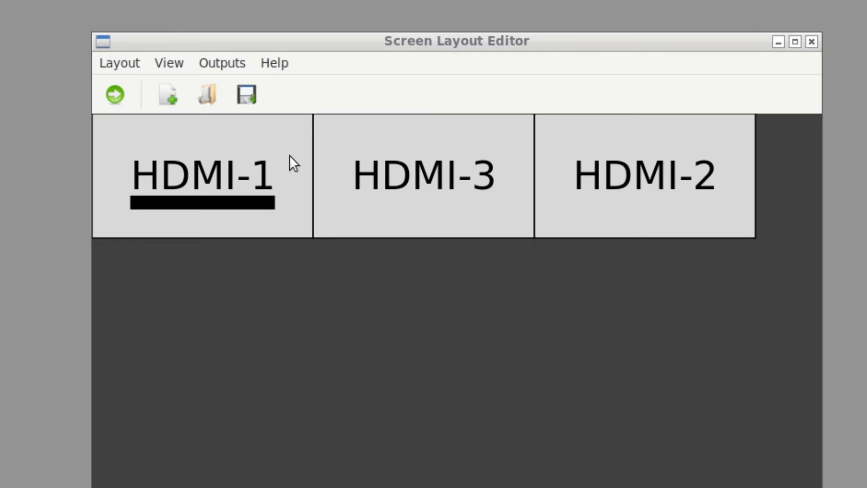
mouse_move(324, 194)
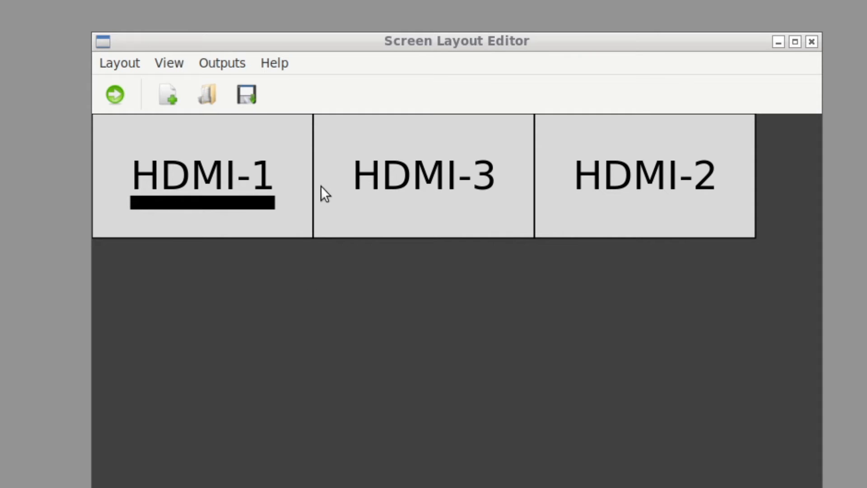
mouse_move(136, 217)
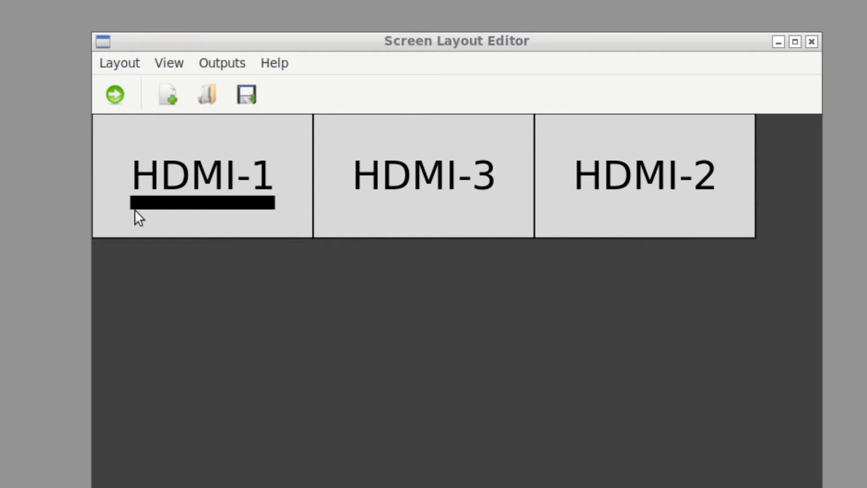
mouse_move(462, 215)
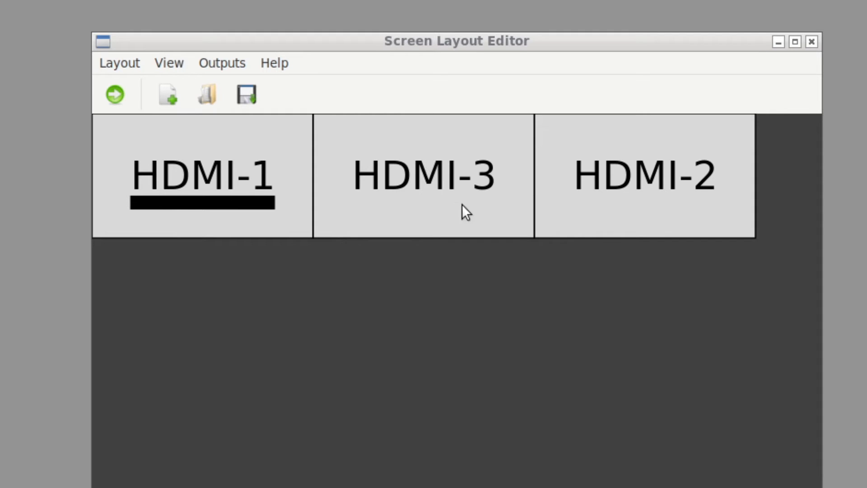
- Swap HDMI-2 and HDMI-3 so the row reads HDMI-1, HDMI-2, HDMI-3
left_click_drag(424, 175, 459, 298)
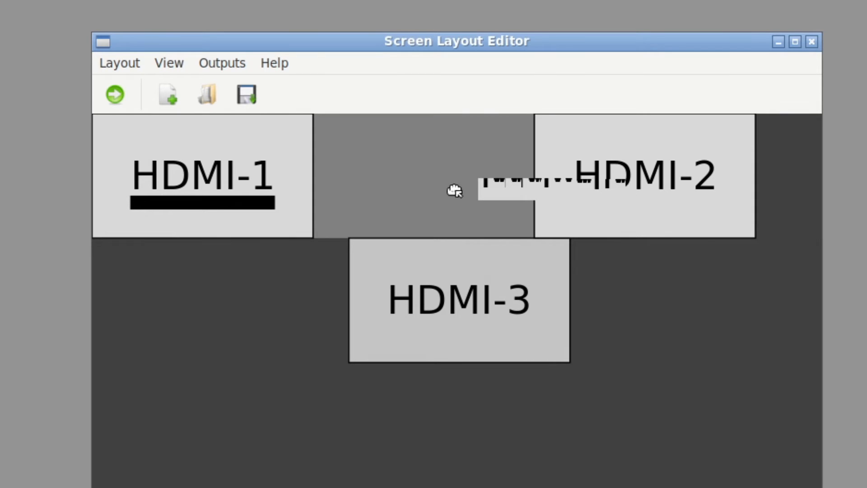
left_click_drag(608, 177, 423, 177)
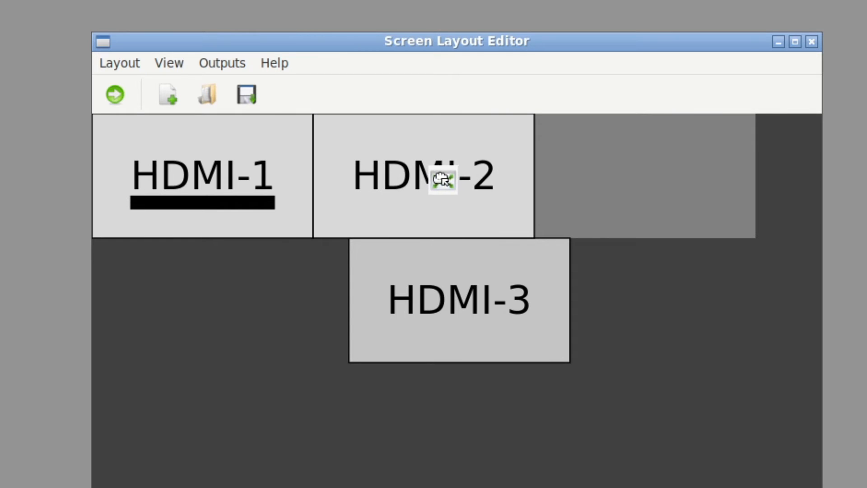
left_click_drag(458, 299, 675, 175)
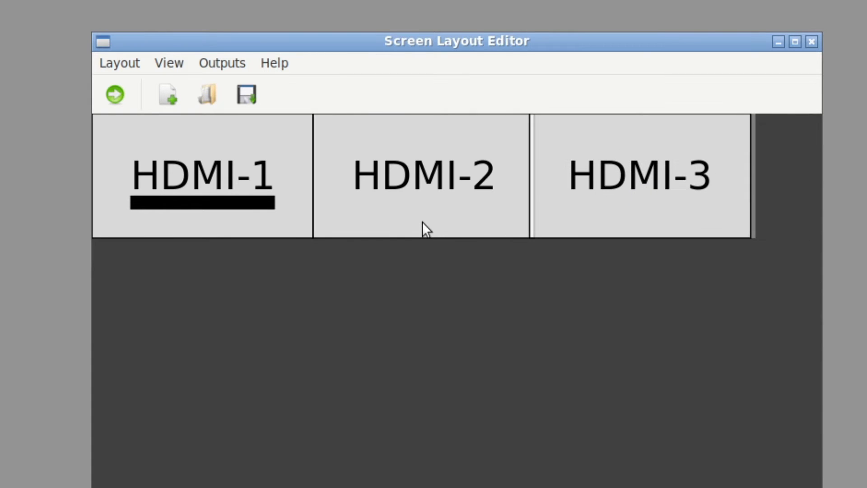
mouse_move(431, 207)
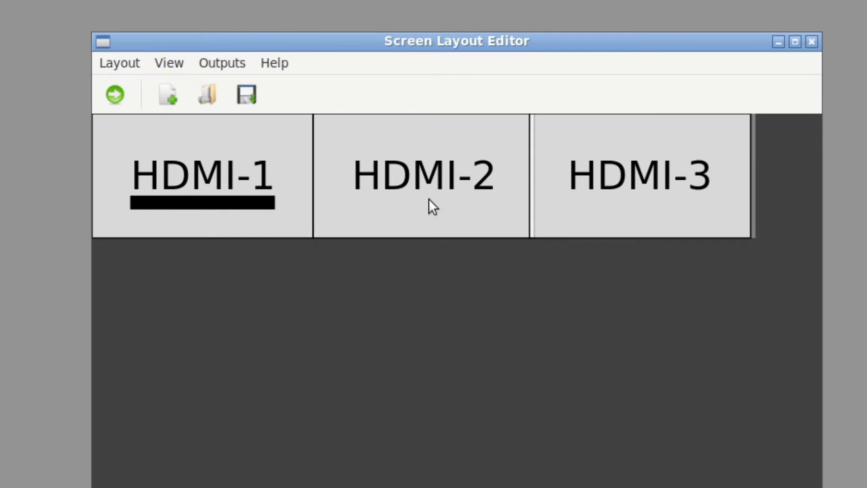
mouse_move(440, 175)
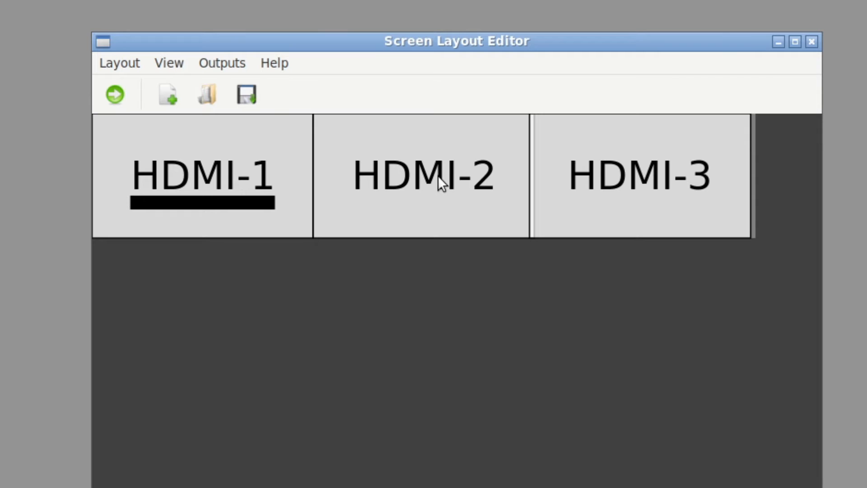
mouse_move(445, 207)
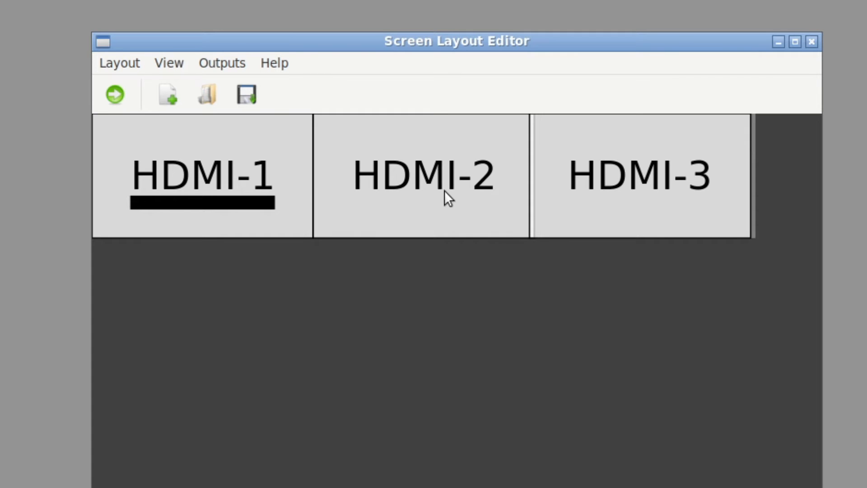
- Rearrange the monitors: HDMI-1 and HDMI-3 side by side, HDMI-2 beneath them
left_click_drag(422, 175, 434, 310)
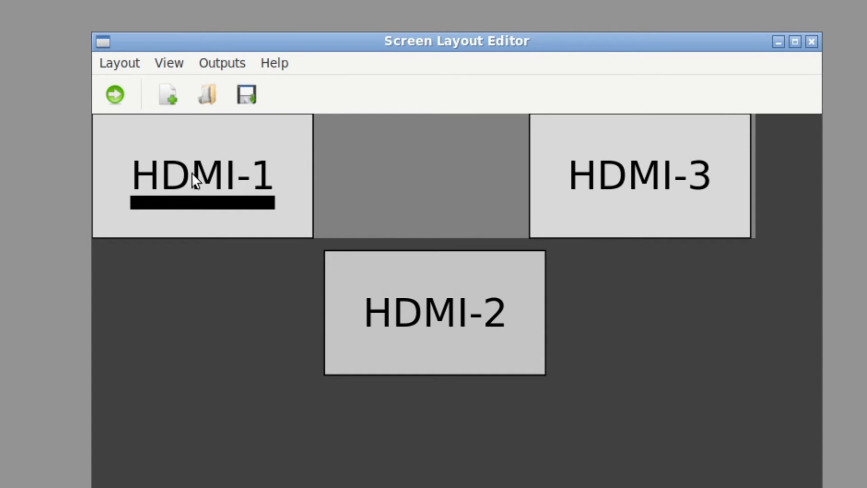
left_click_drag(202, 175, 412, 175)
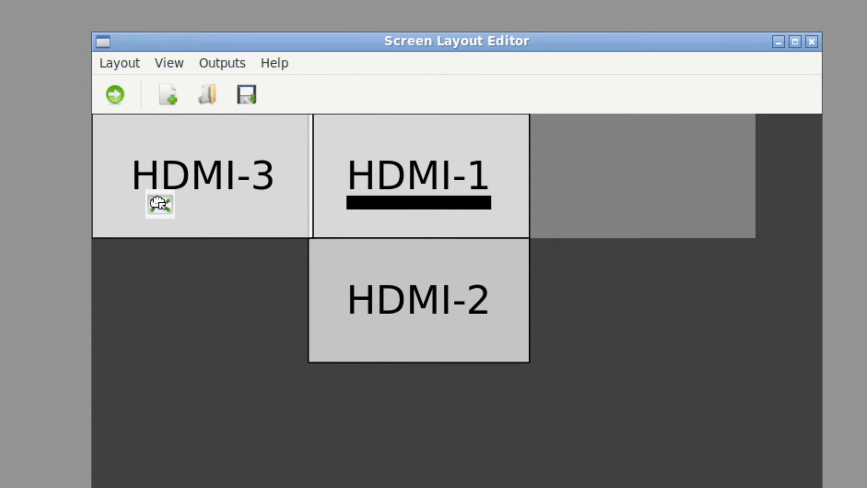
mouse_move(255, 229)
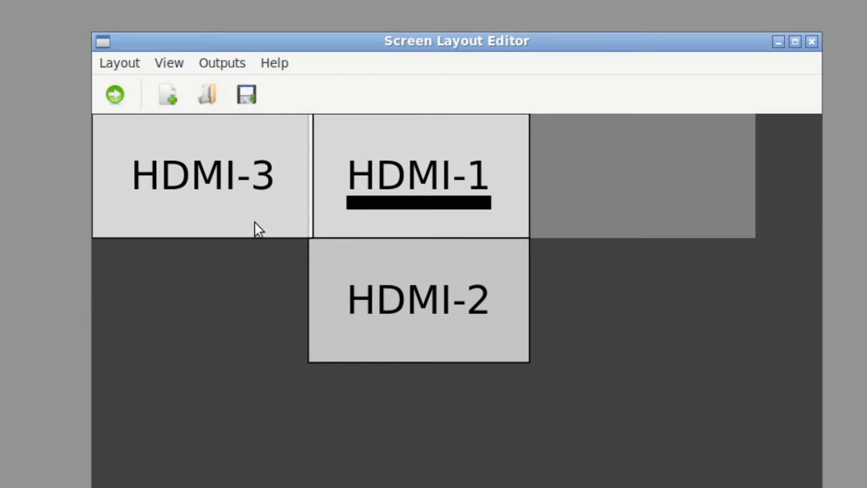
mouse_move(263, 193)
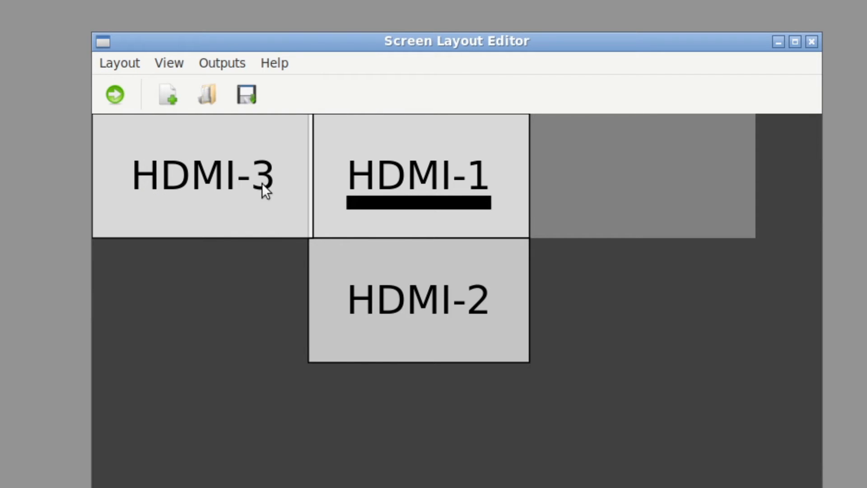
left_click_drag(202, 175, 639, 174)
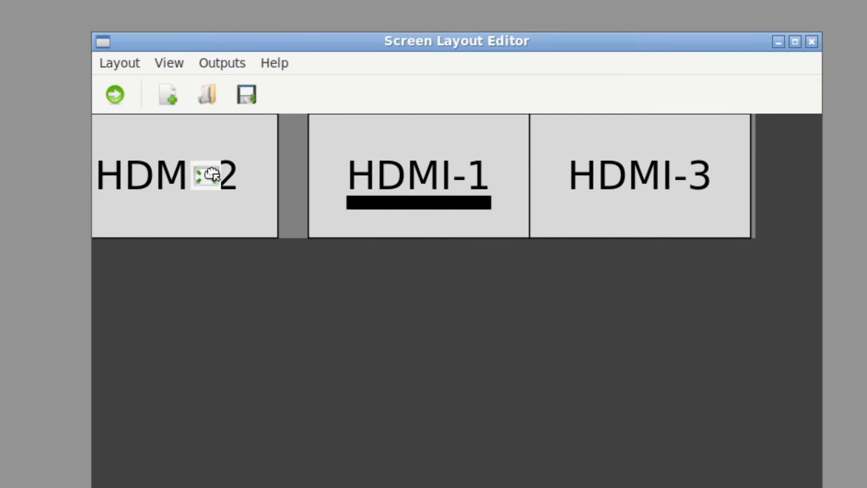
left_click_drag(205, 174, 462, 296)
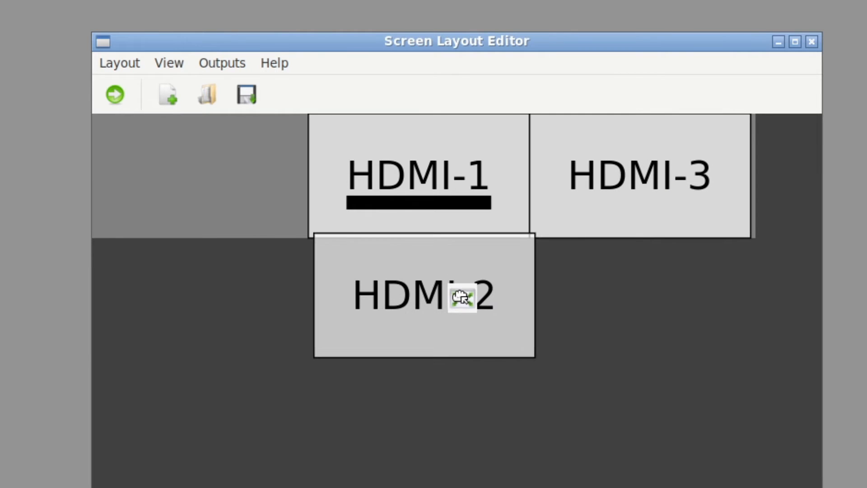
left_click_drag(639, 174, 423, 445)
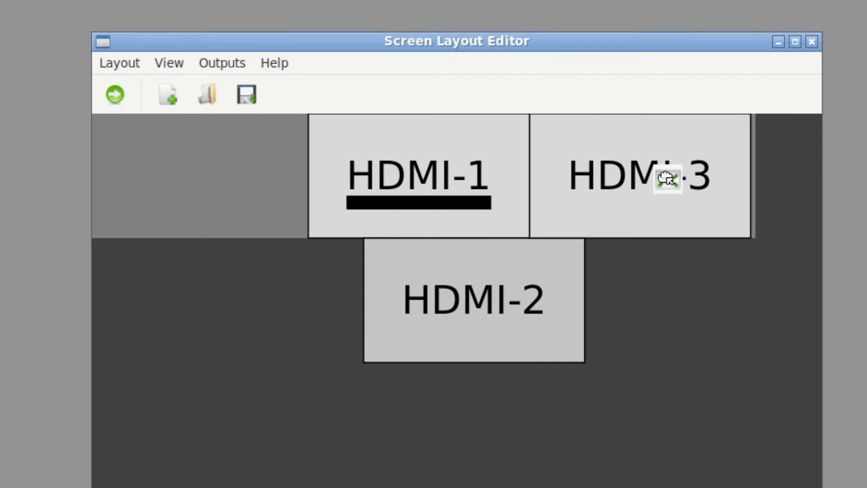
mouse_move(450, 154)
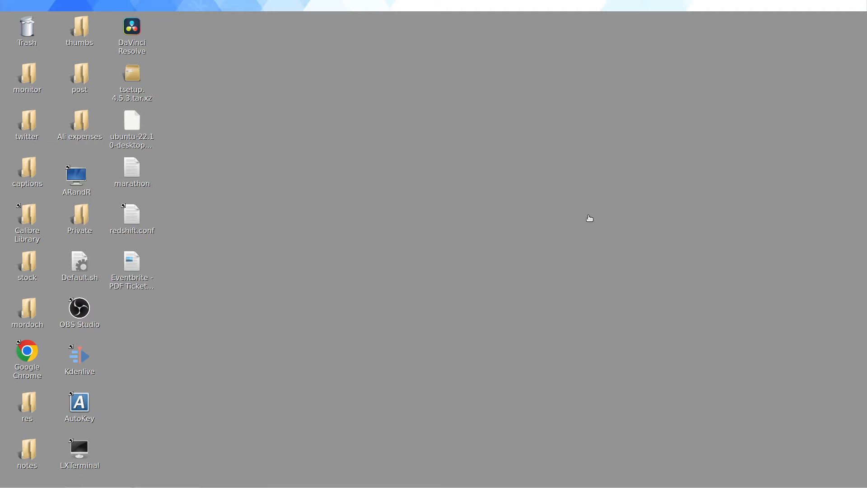
- Relaunch ARandR from its desktop icon and reposition its window
double_click(76, 174)
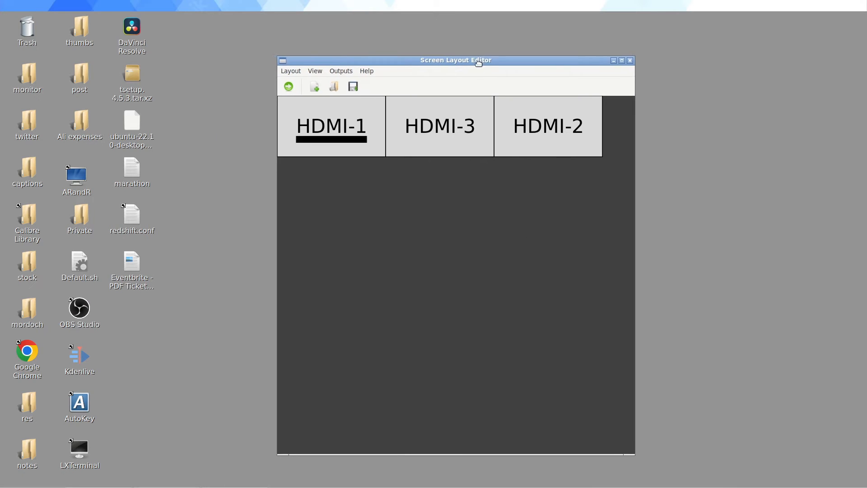
left_click_drag(454, 60, 425, 76)
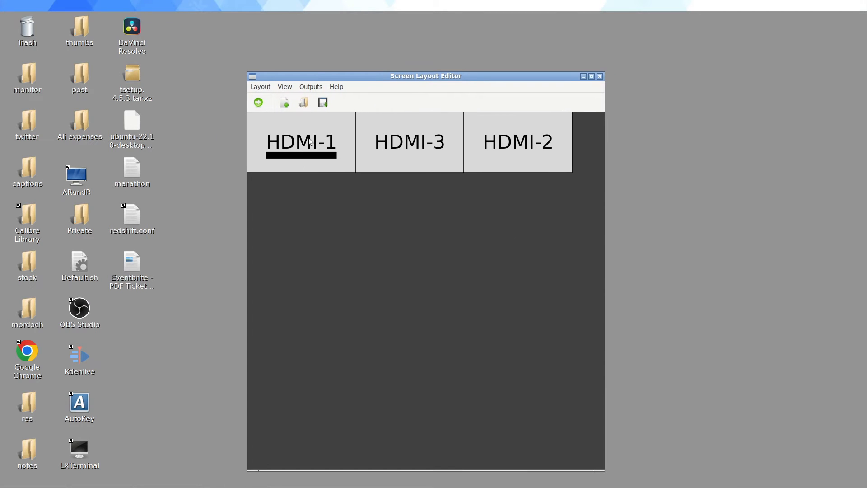
mouse_move(320, 139)
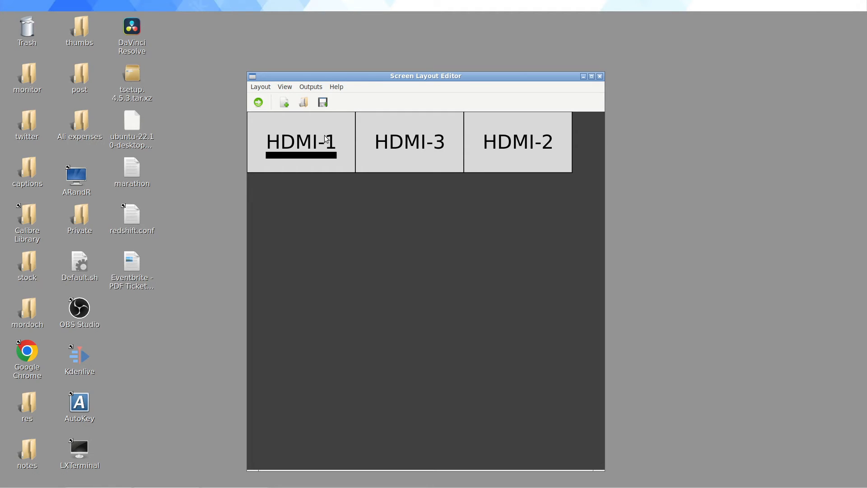
right_click(325, 139)
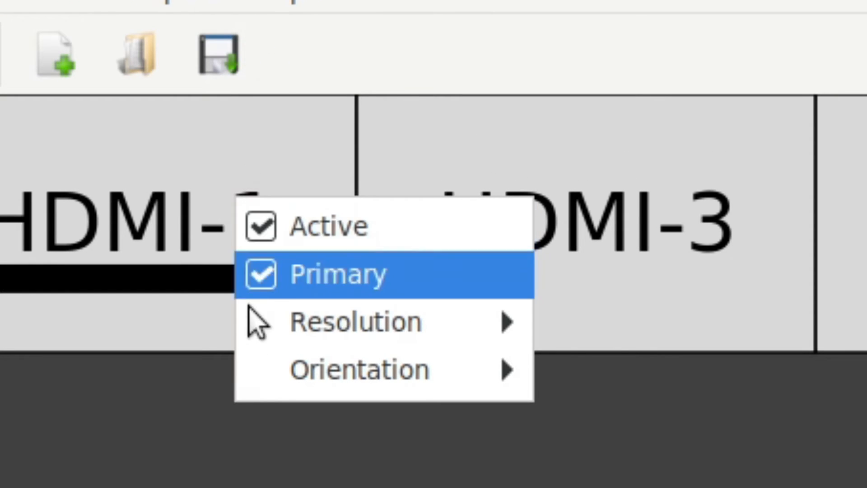
mouse_move(391, 309)
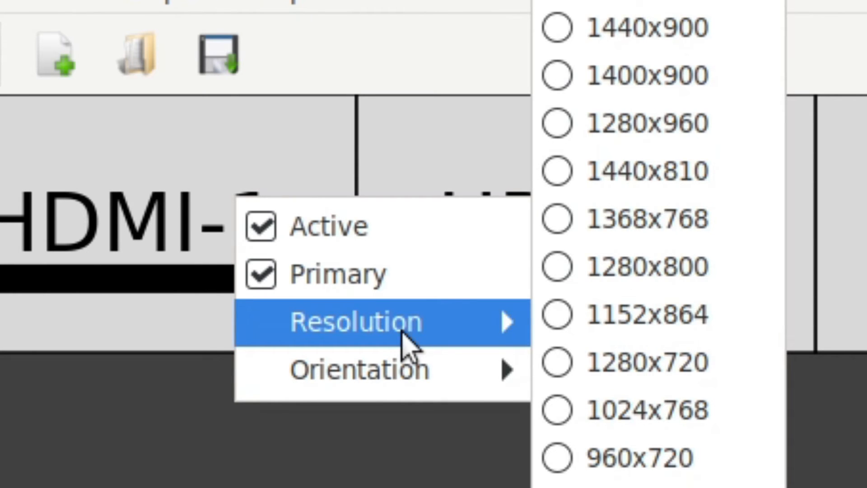
mouse_move(513, 170)
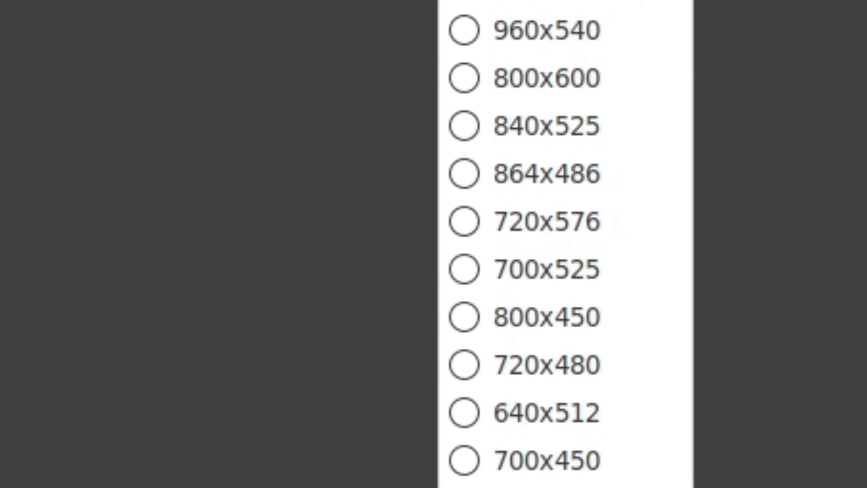
scroll("down", 3)
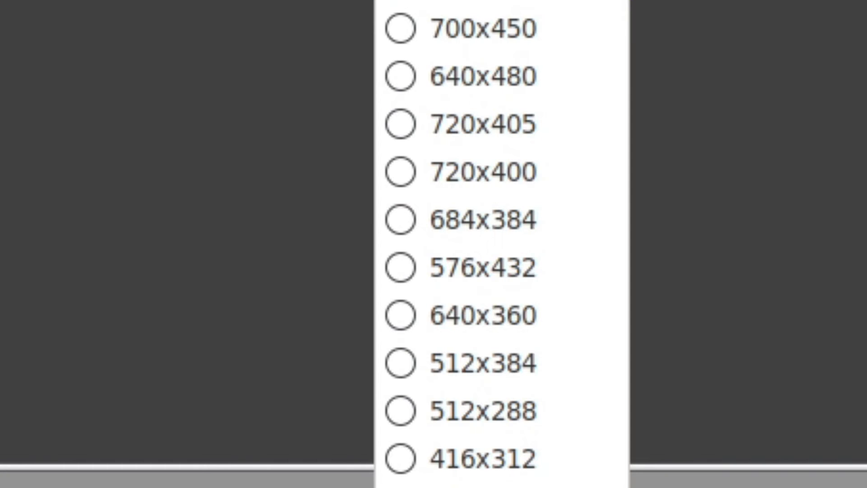
scroll("up", 3)
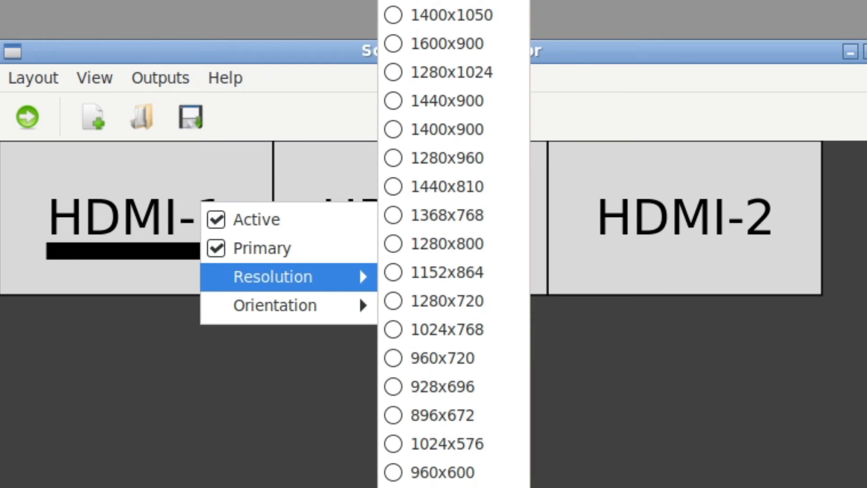
mouse_move(673, 435)
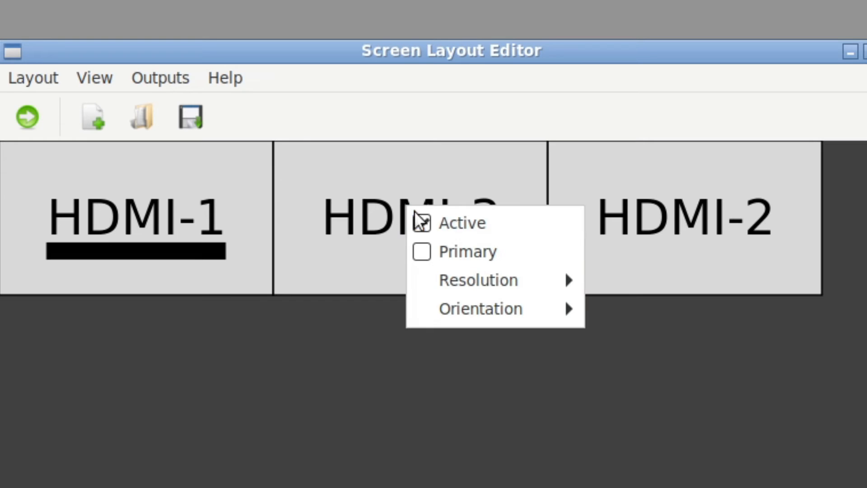
left_click(479, 280)
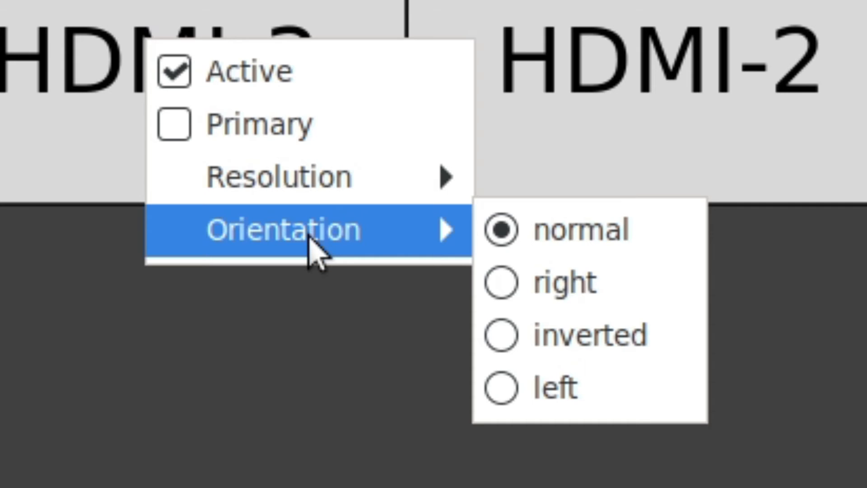
mouse_move(310, 234)
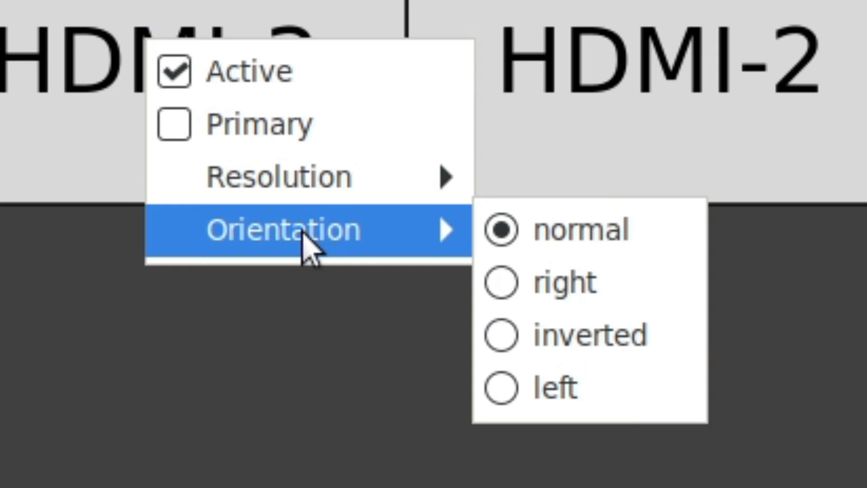
mouse_move(285, 282)
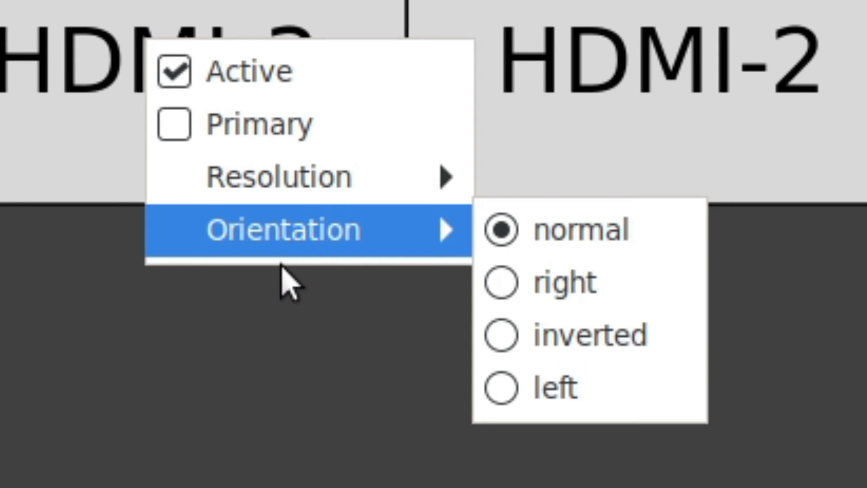
mouse_move(32, 422)
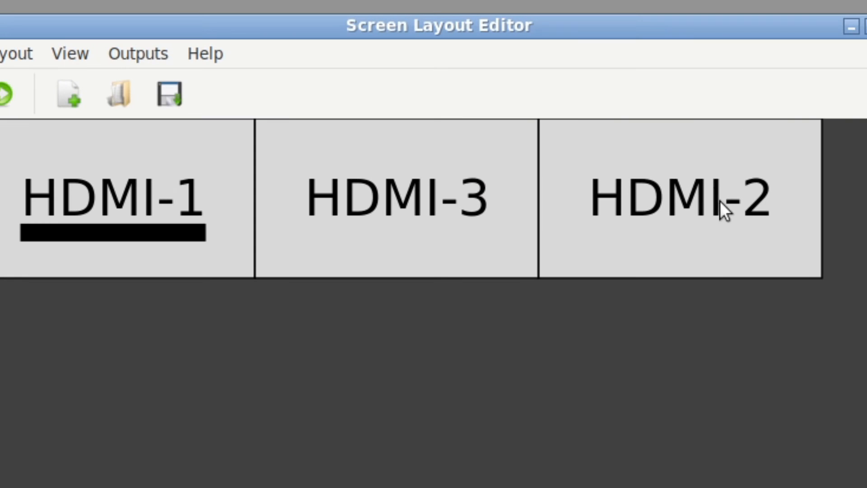
mouse_move(696, 251)
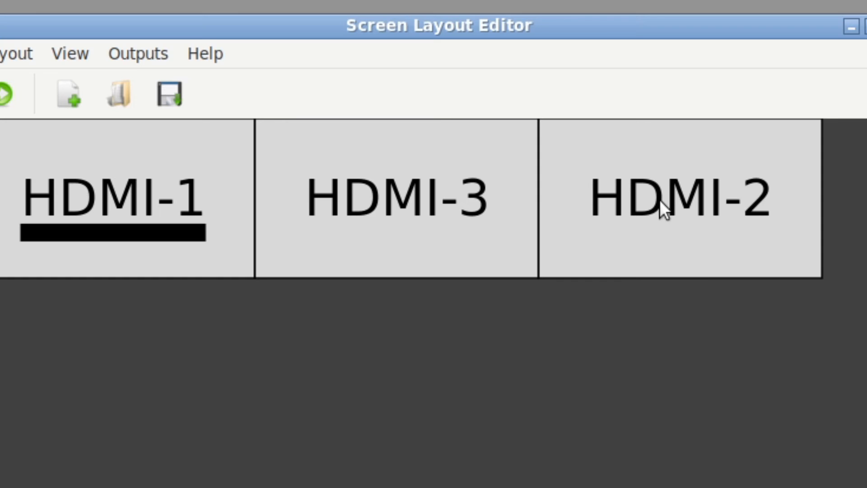
right_click(663, 212)
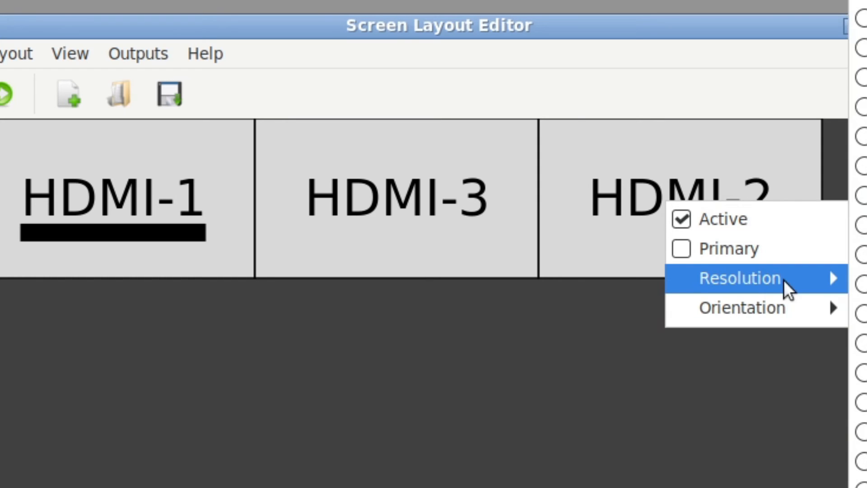
mouse_move(742, 308)
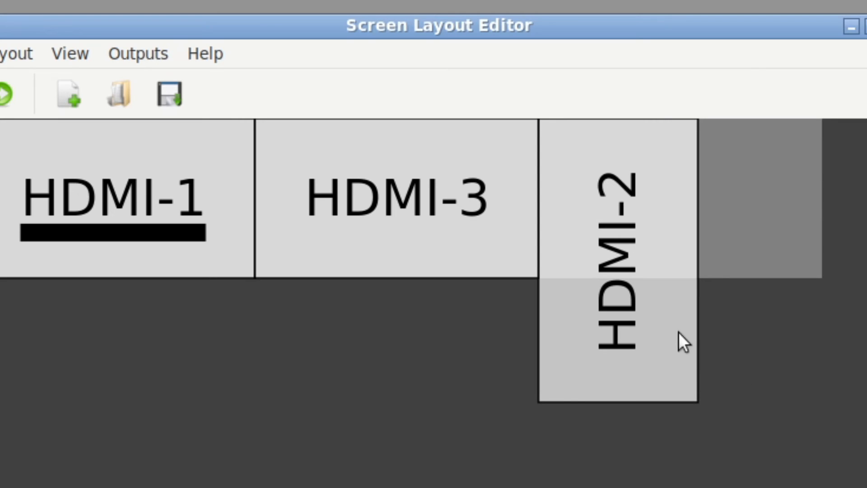
mouse_move(648, 326)
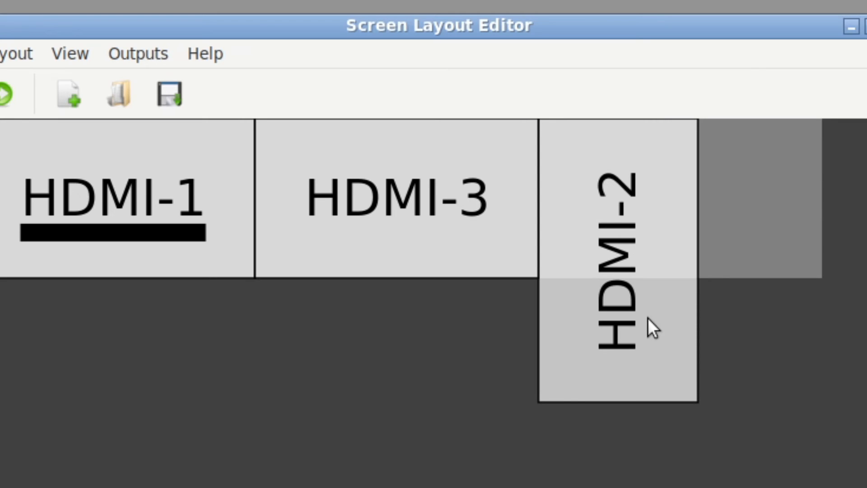
mouse_move(608, 263)
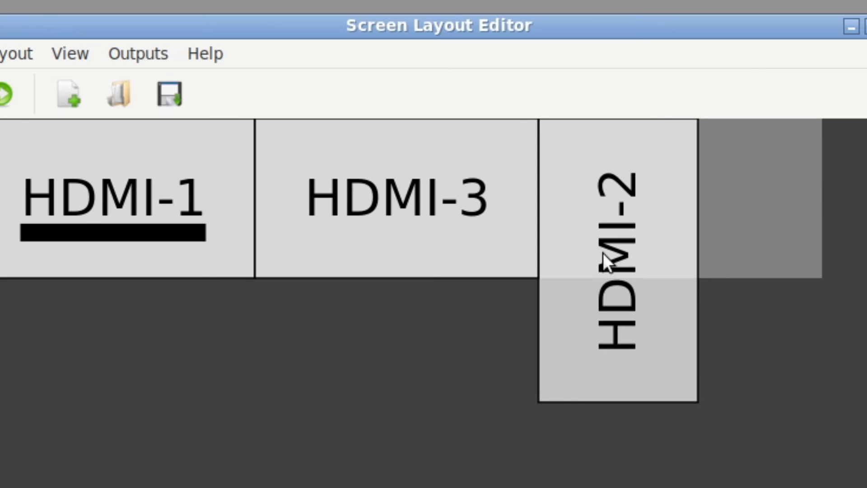
right_click(609, 266)
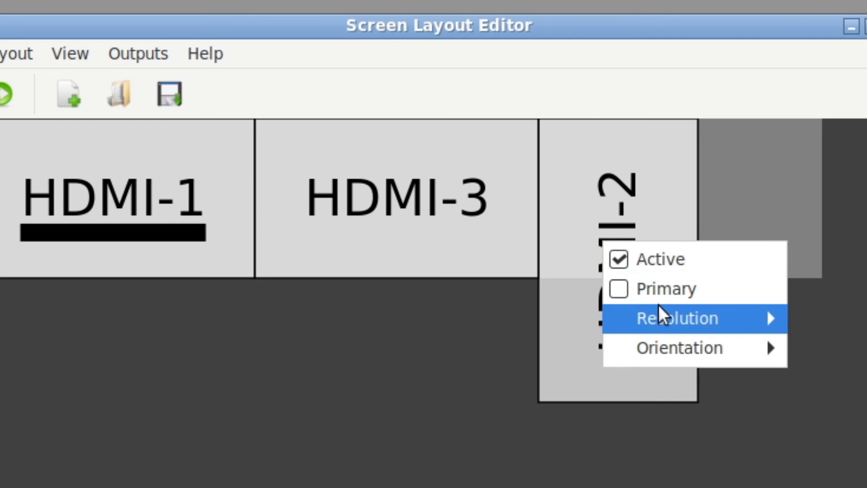
mouse_move(680, 348)
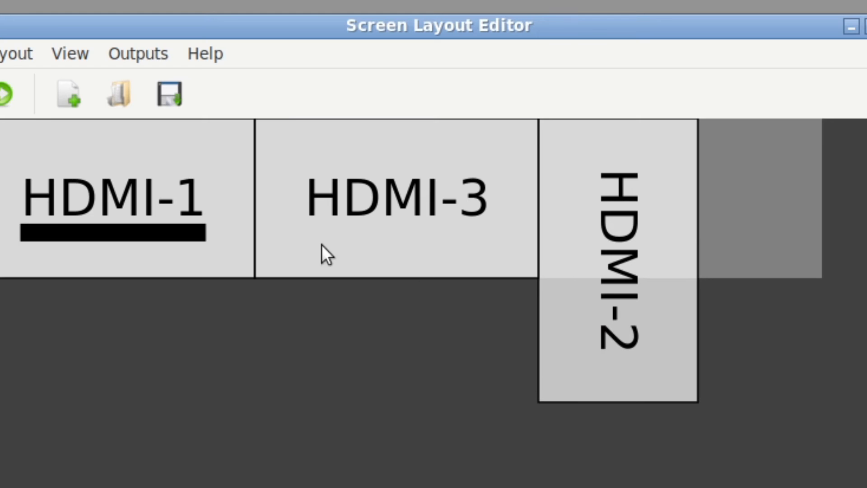
mouse_move(549, 250)
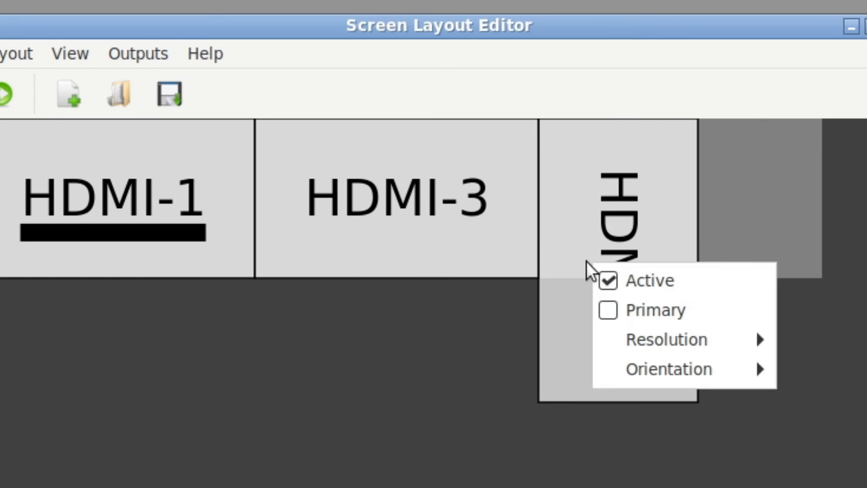
mouse_move(653, 339)
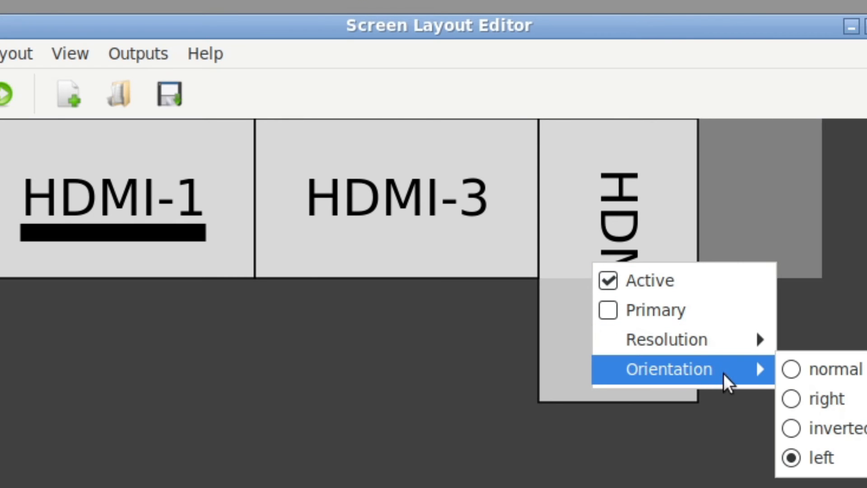
left_click(819, 368)
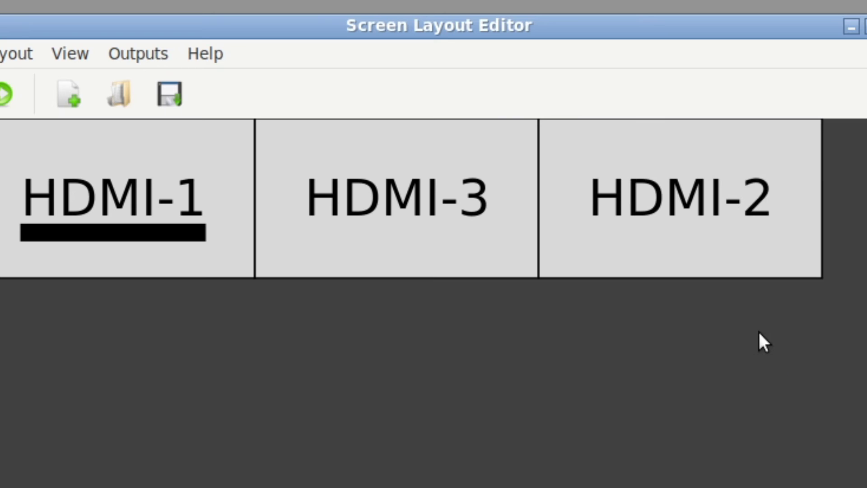
mouse_move(753, 222)
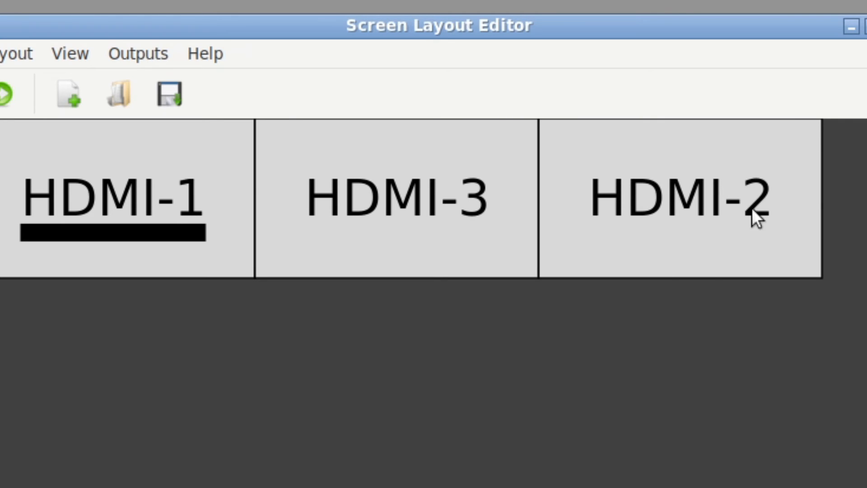
mouse_move(780, 59)
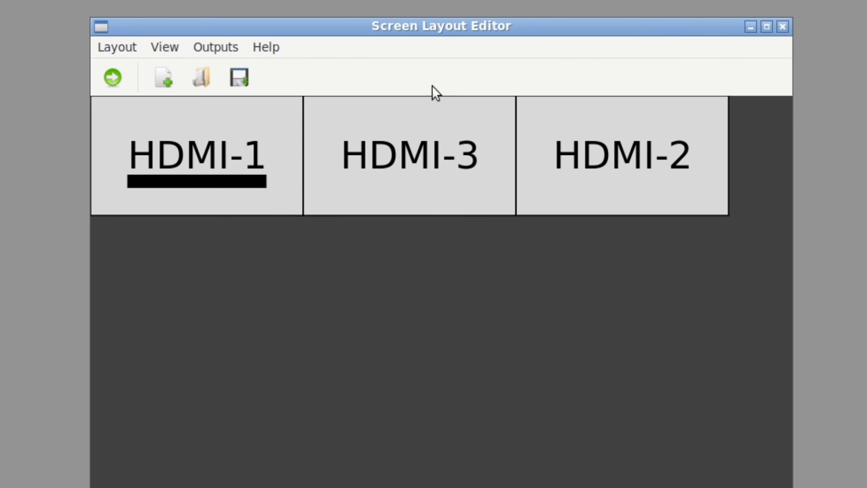
mouse_move(263, 215)
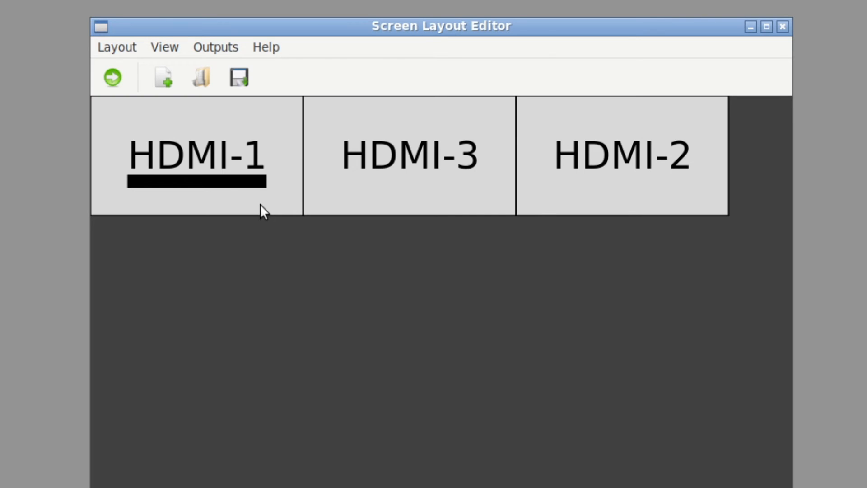
mouse_move(108, 58)
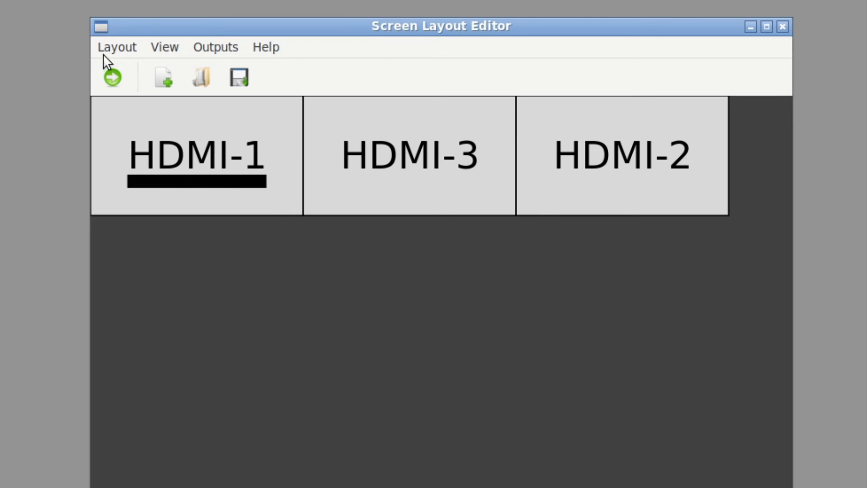
- Save the current layout from the Layout menu under the name 'demo'
left_click(165, 47)
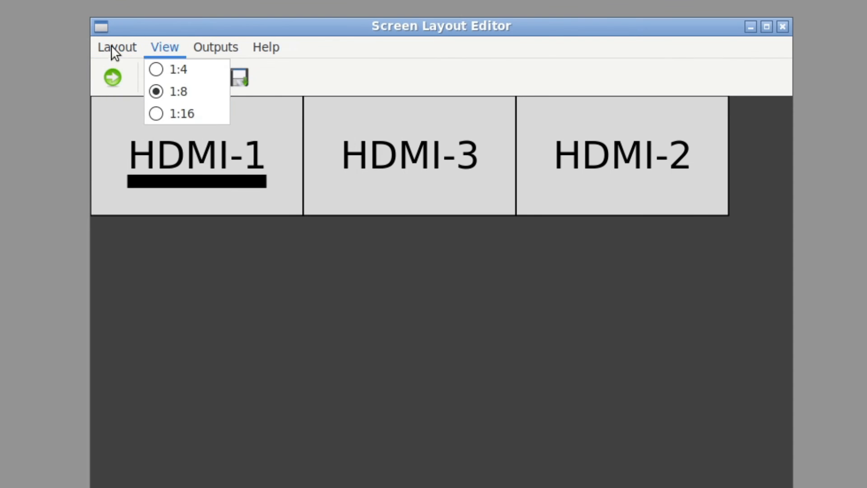
left_click(117, 47)
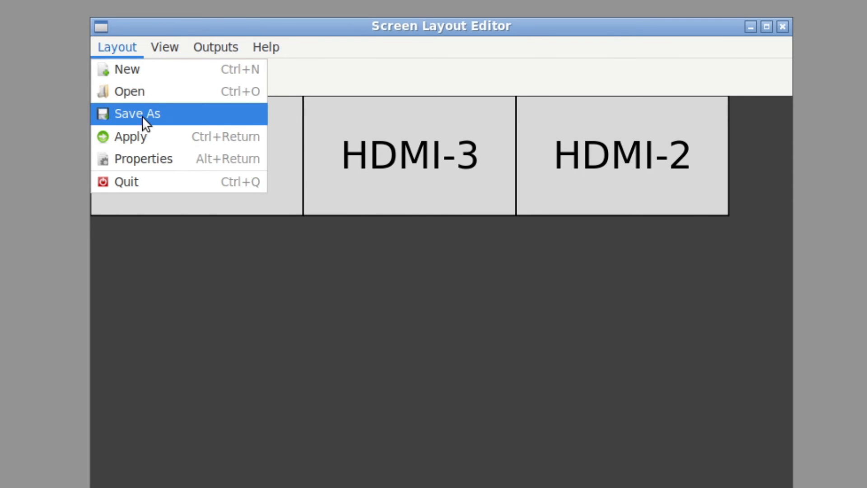
mouse_move(155, 139)
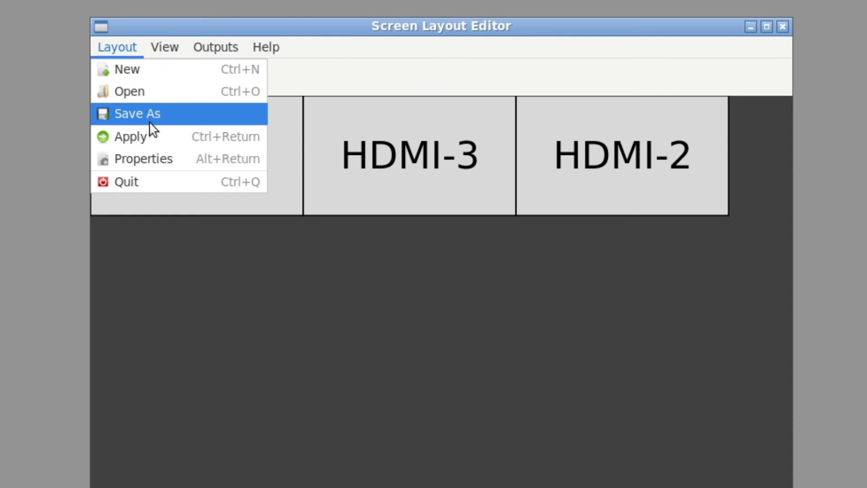
left_click(138, 114)
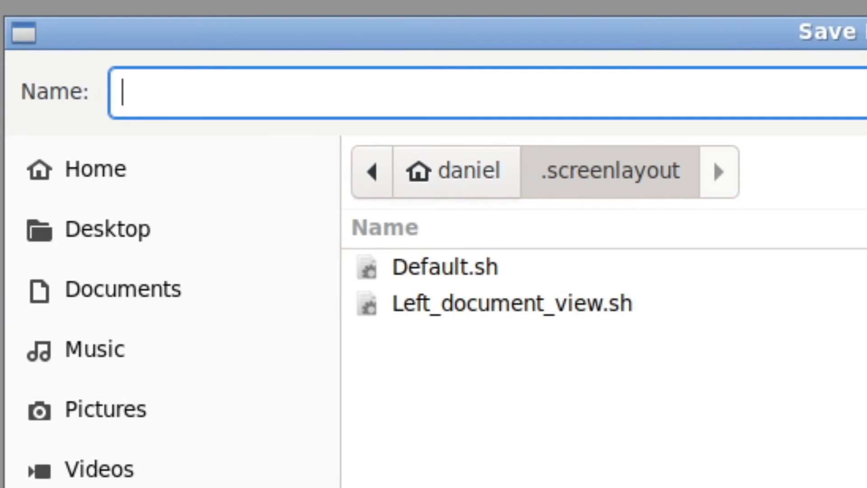
type("demo")
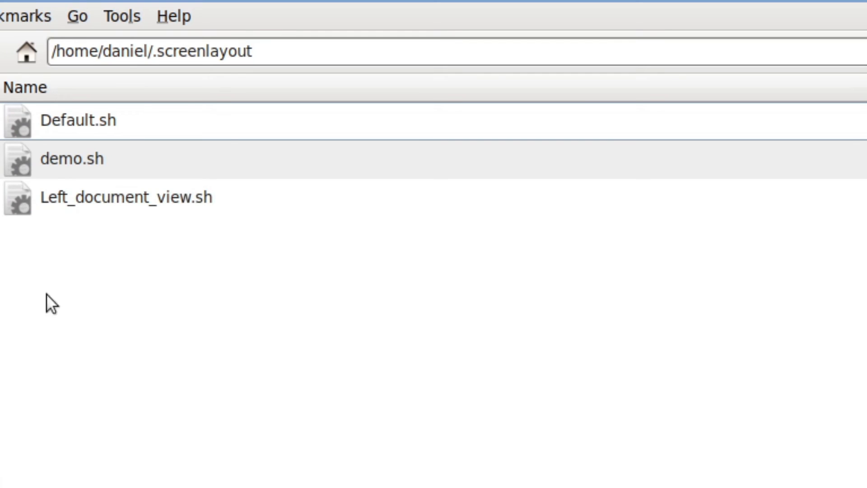
mouse_move(574, 347)
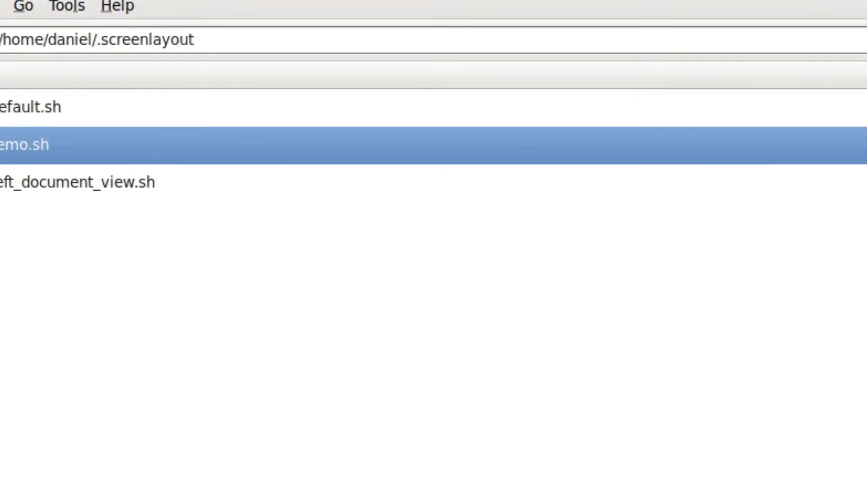
- Open demo.sh in Mousepad from the .screenlayout folder
double_click(22, 145)
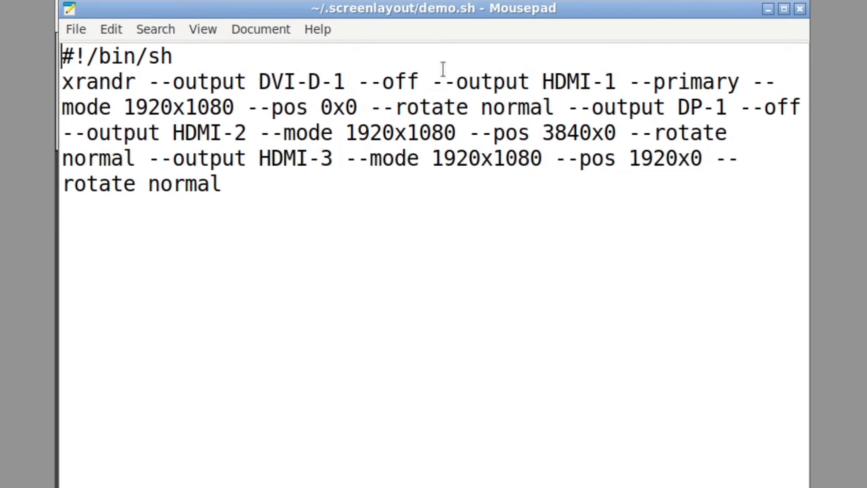
mouse_move(413, 211)
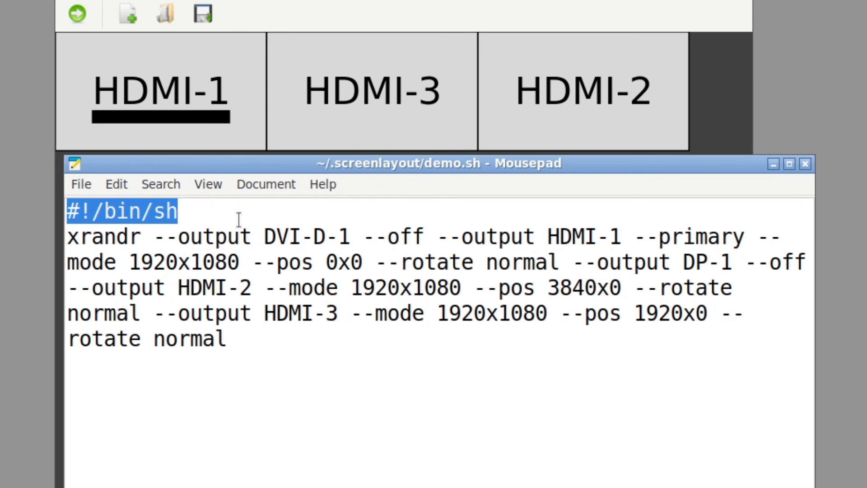
mouse_move(135, 236)
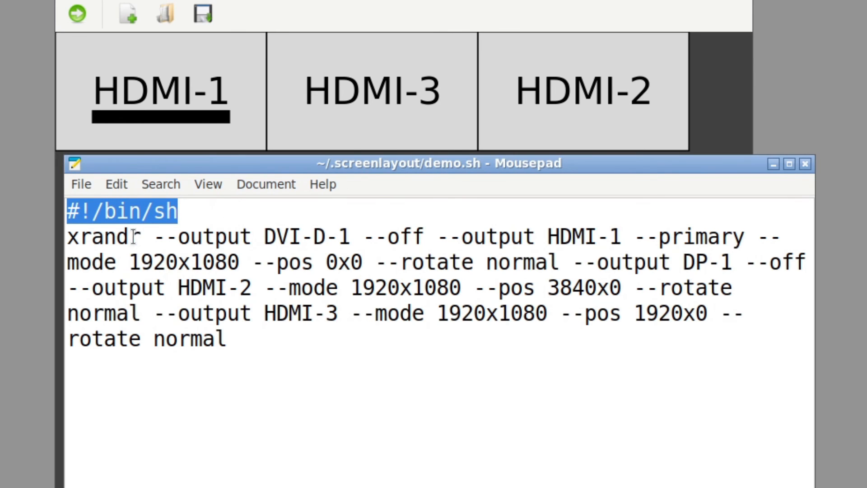
left_click(177, 237)
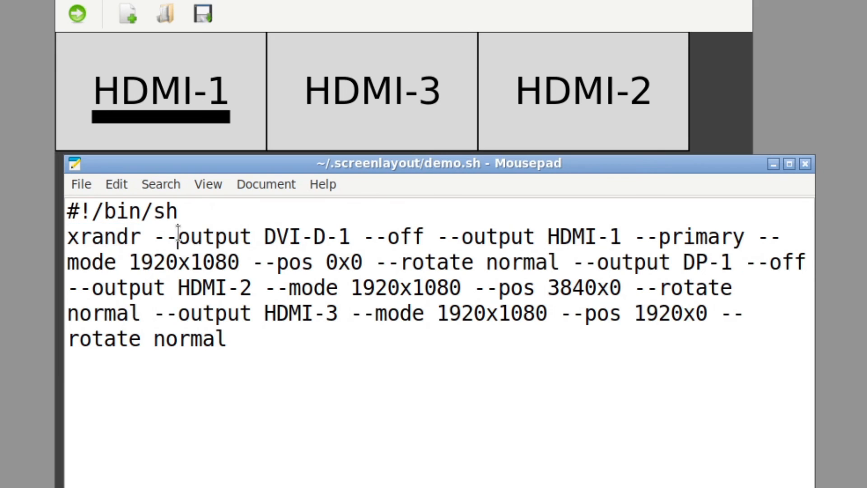
double_click(205, 237)
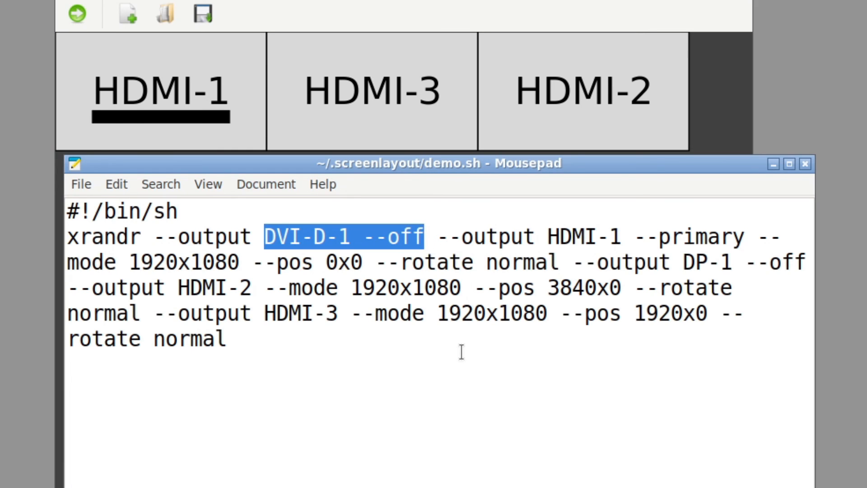
left_click(441, 236)
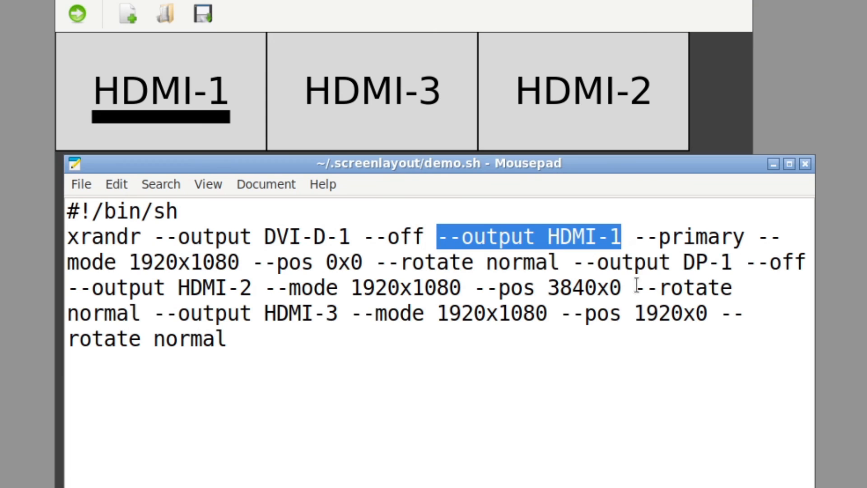
left_click(138, 262)
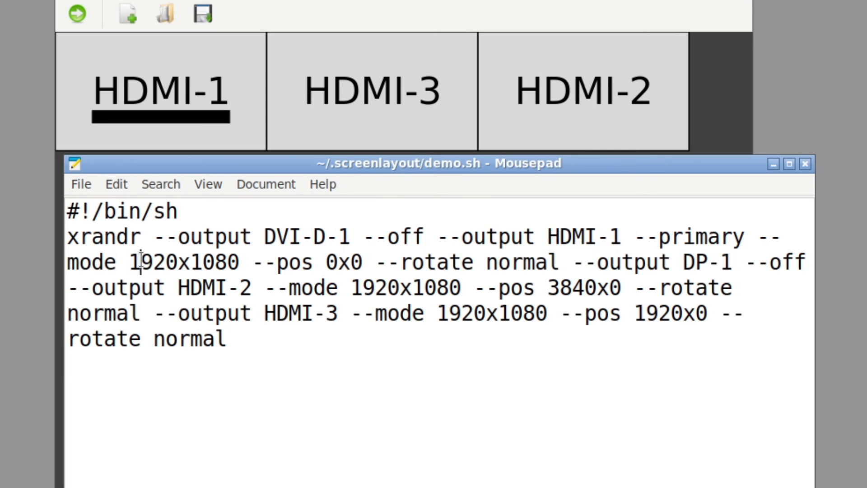
mouse_move(270, 262)
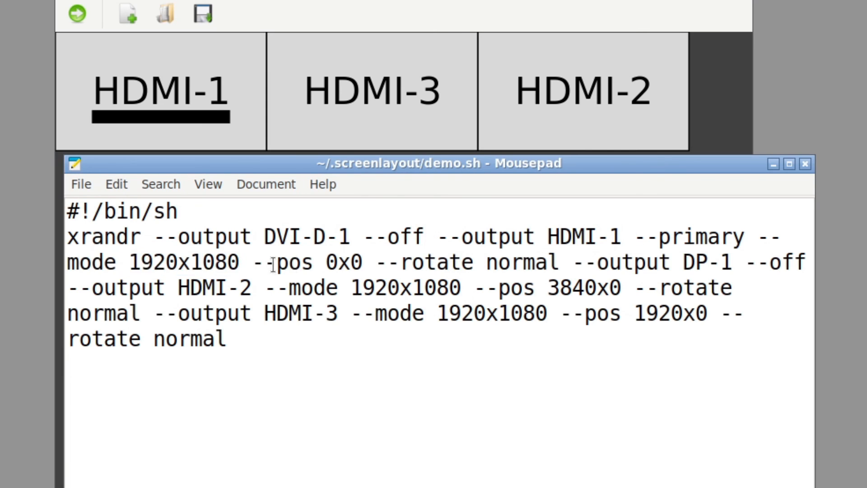
left_click_drag(252, 261, 362, 261)
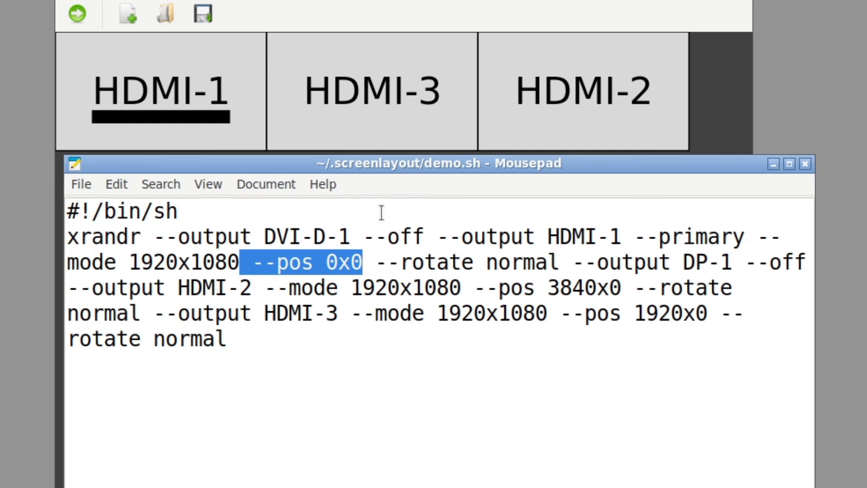
mouse_move(316, 274)
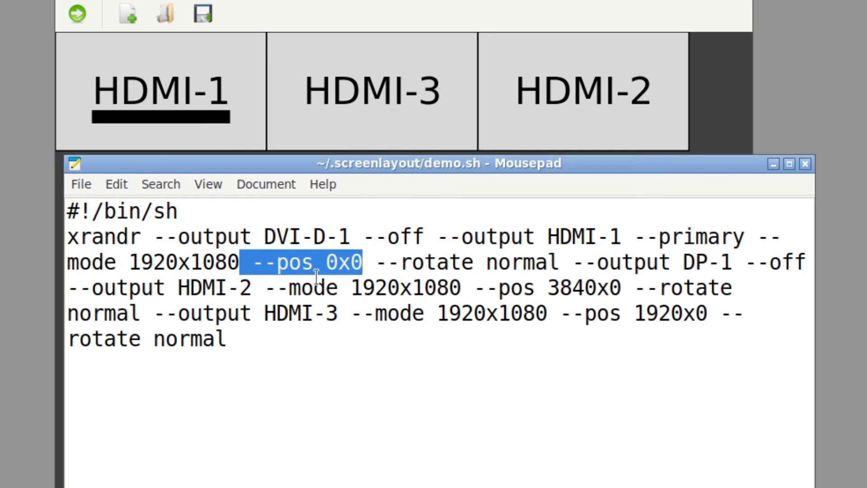
mouse_move(392, 268)
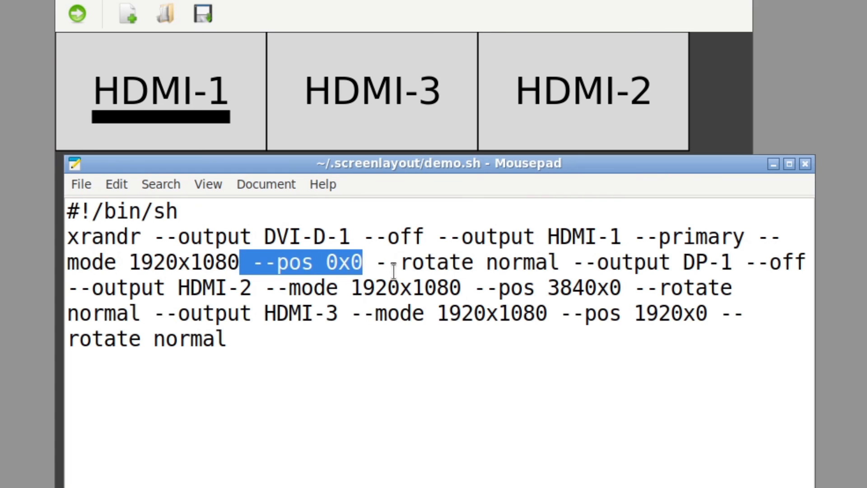
- Highlight '--output HDMI-2' and its '--pos 3840x0' setting in the script
left_click(633, 263)
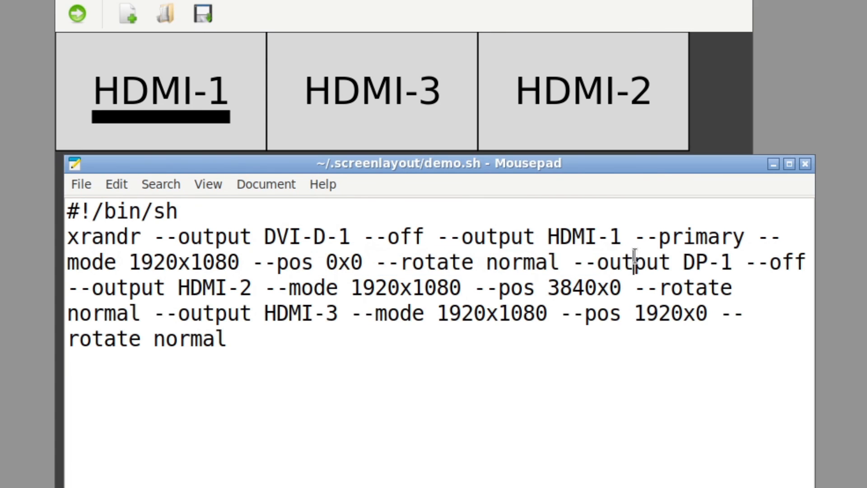
left_click_drag(585, 262, 781, 268)
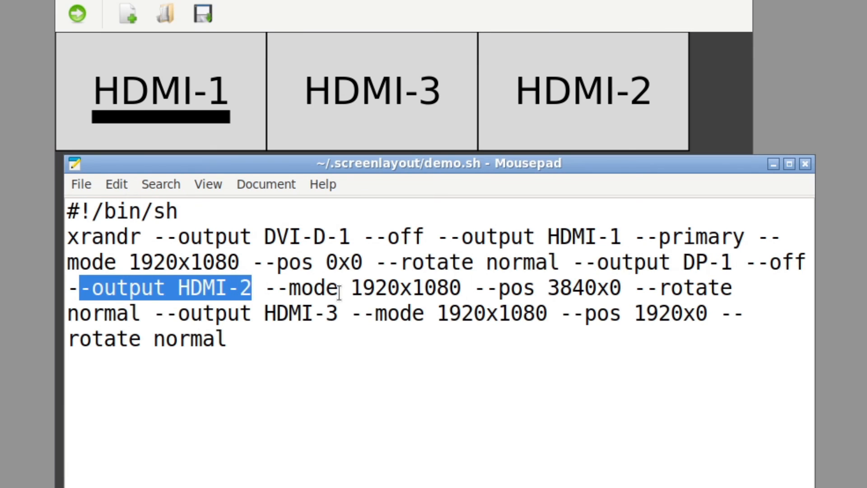
left_click(492, 288)
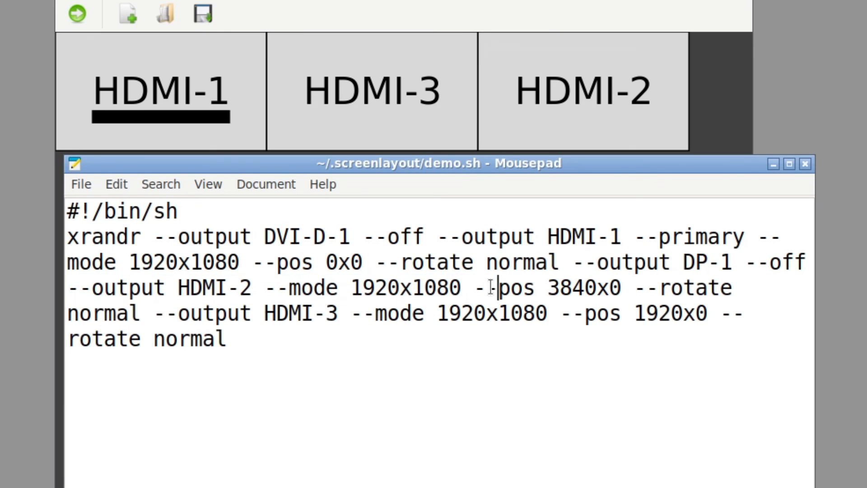
left_click_drag(475, 287, 620, 287)
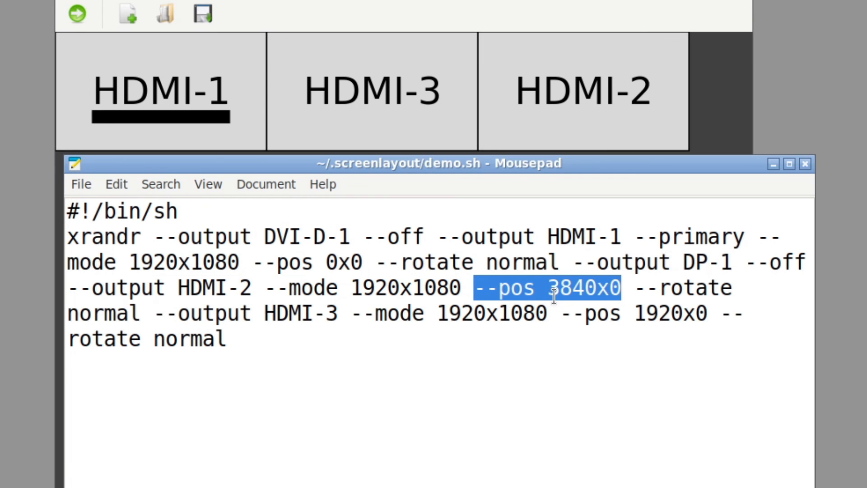
mouse_move(605, 134)
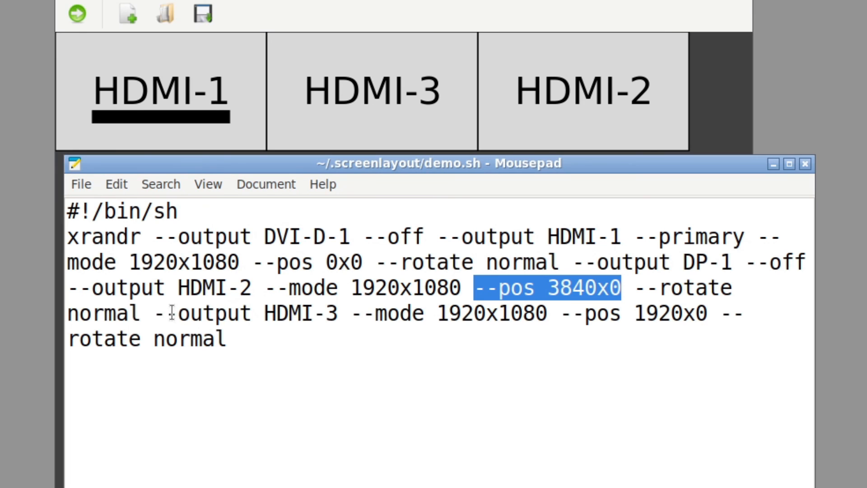
- Highlight HDMI-3's '--pos 1920x0' setting, then close Mousepad
left_click(385, 312)
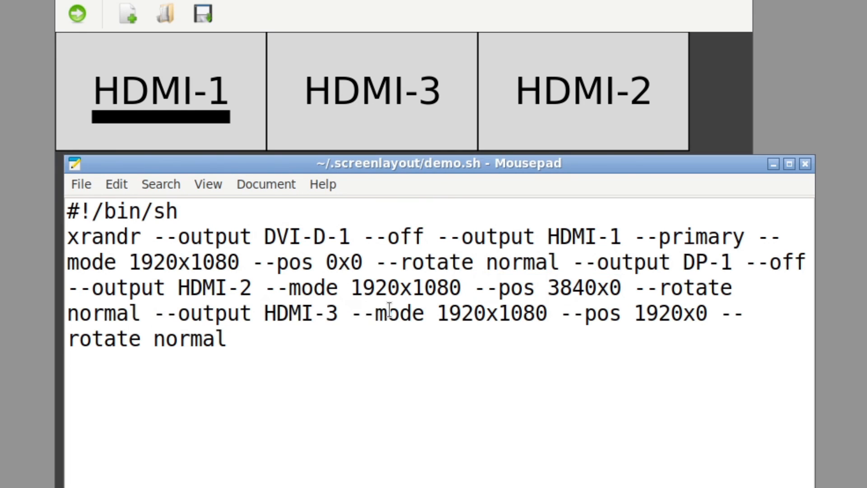
left_click(560, 314)
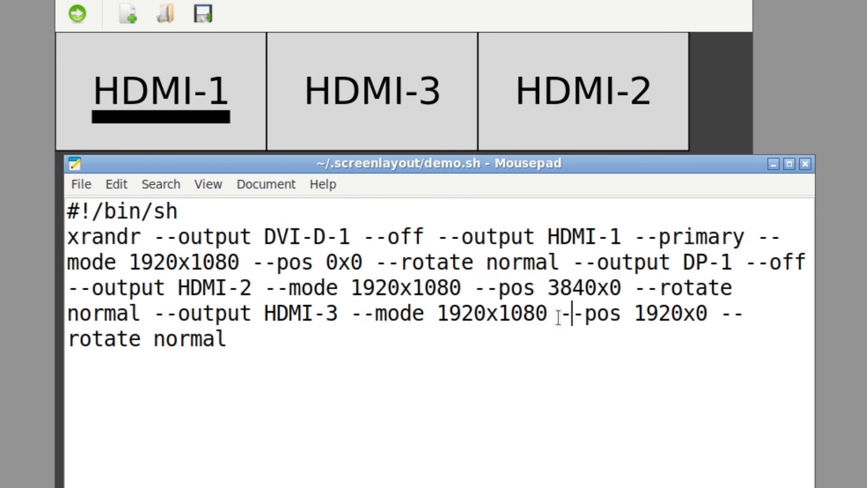
left_click_drag(562, 313, 716, 313)
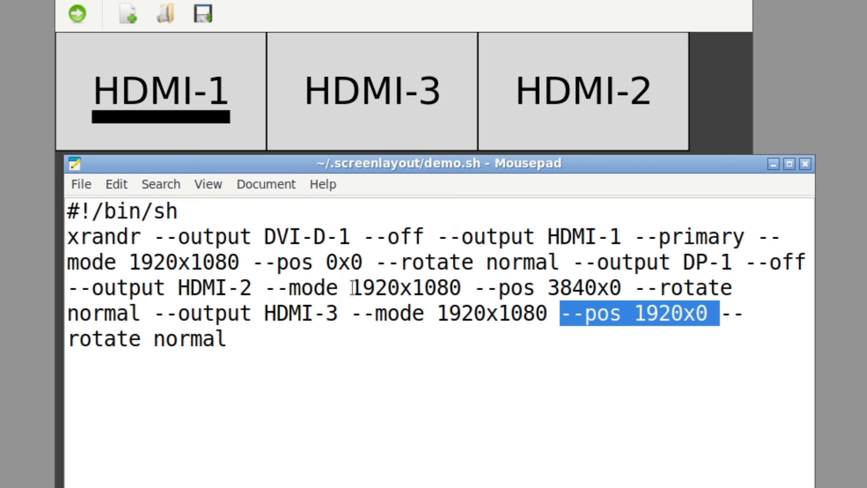
mouse_move(679, 133)
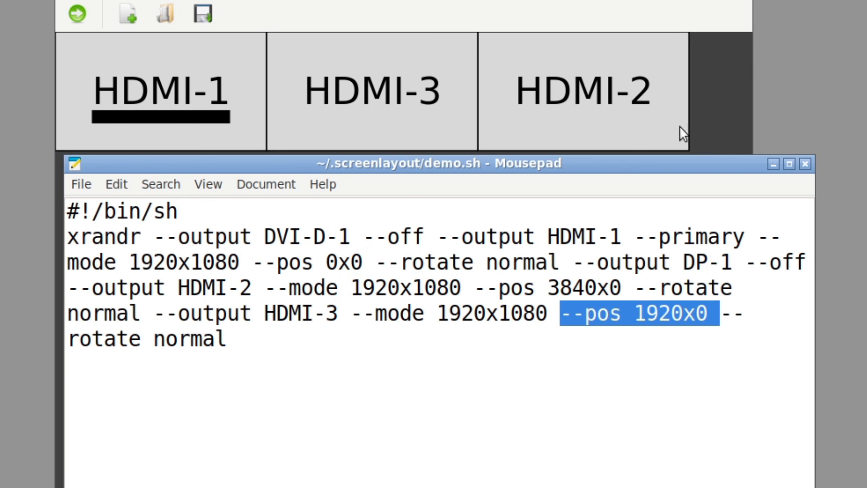
mouse_move(804, 168)
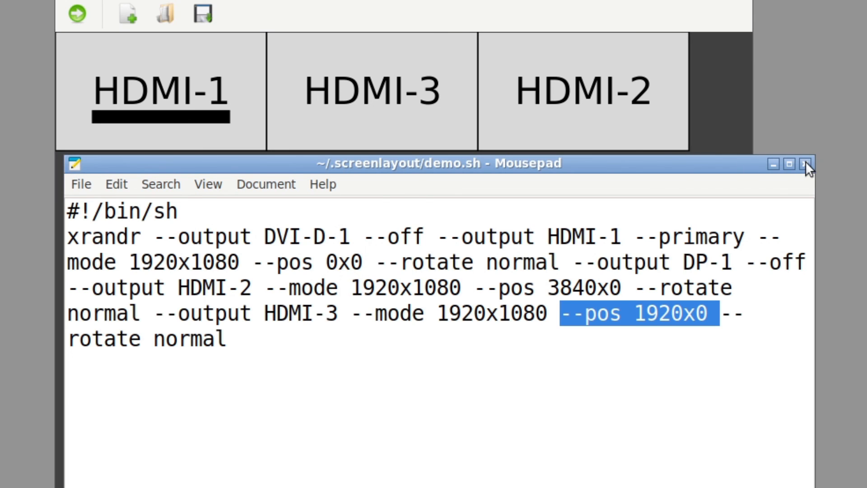
left_click(804, 166)
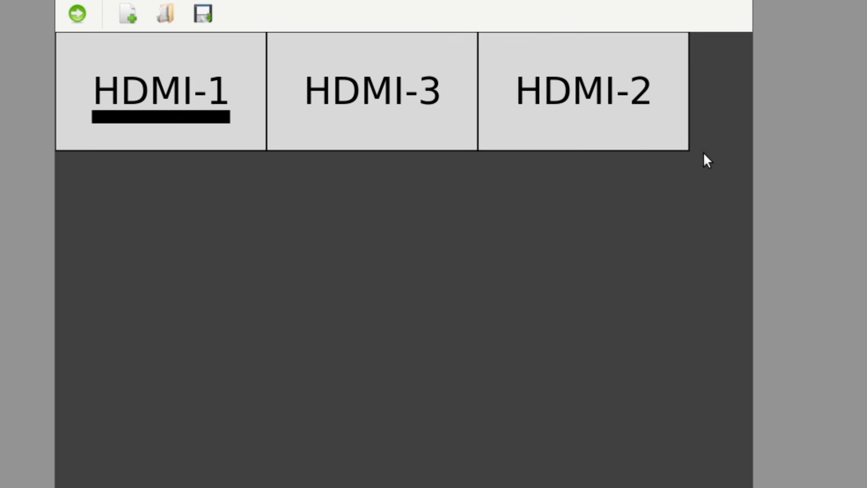
mouse_move(711, 147)
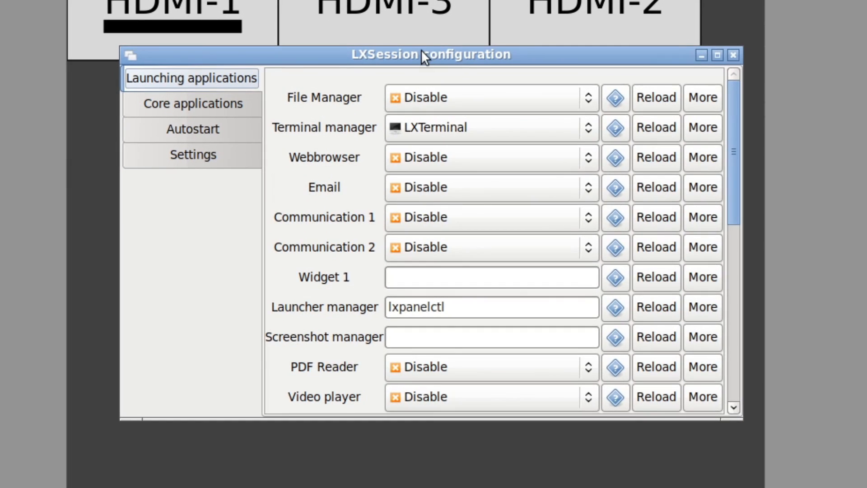
- Show LXSession's Autostart list, including the Default.sh monitor script
left_click(191, 129)
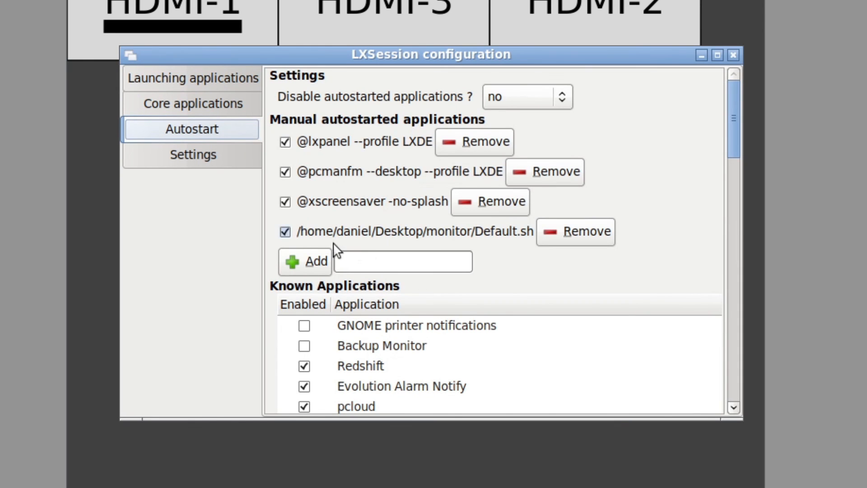
mouse_move(480, 248)
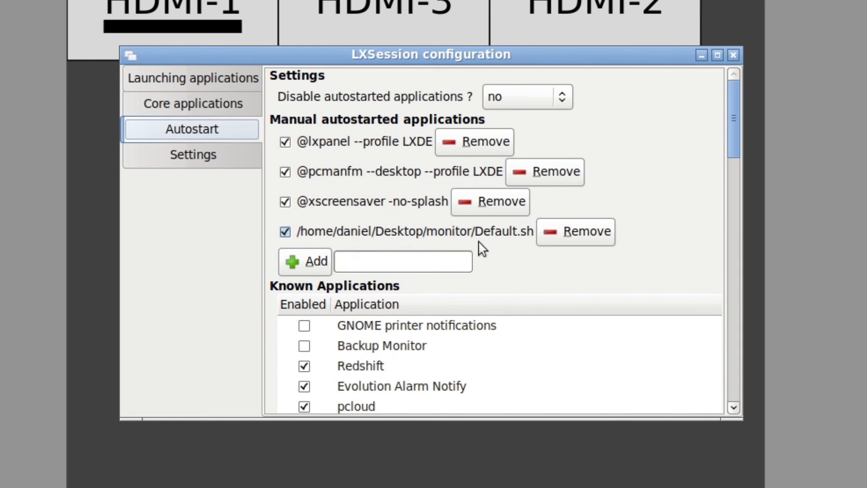
mouse_move(487, 244)
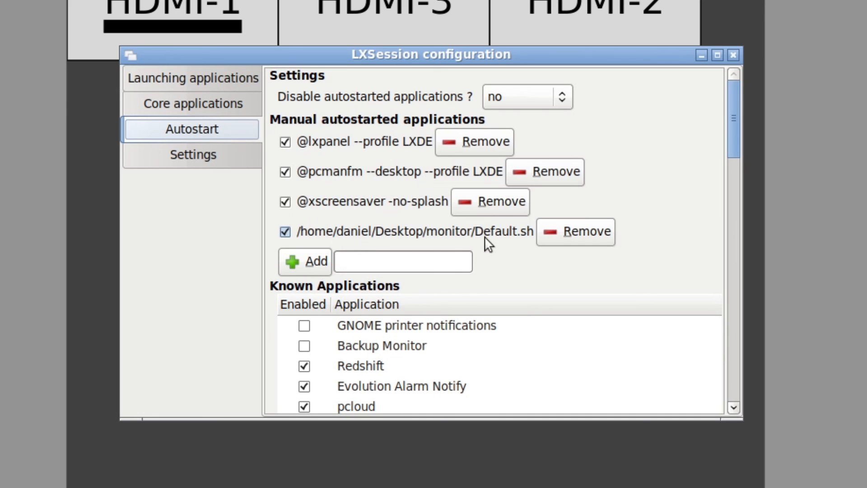
mouse_move(505, 238)
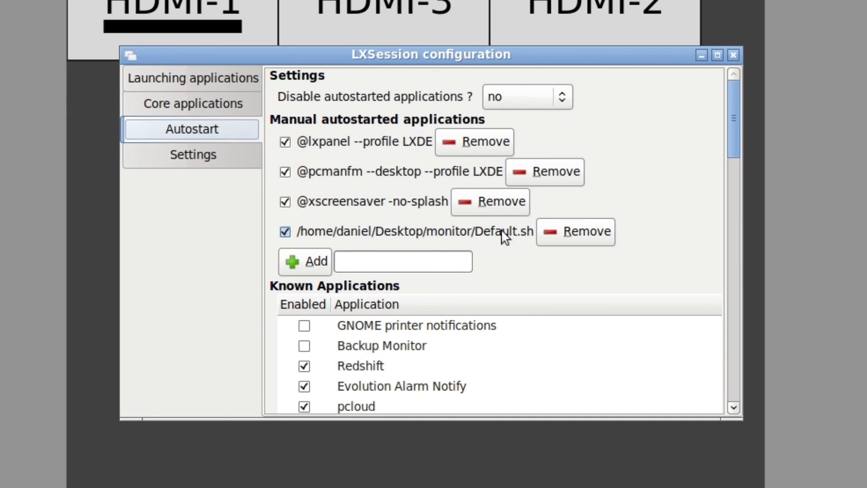
mouse_move(518, 258)
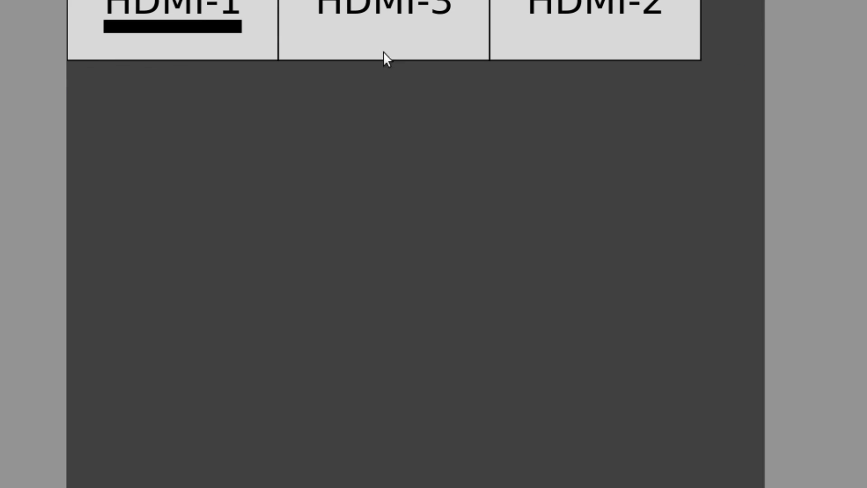
mouse_move(465, 144)
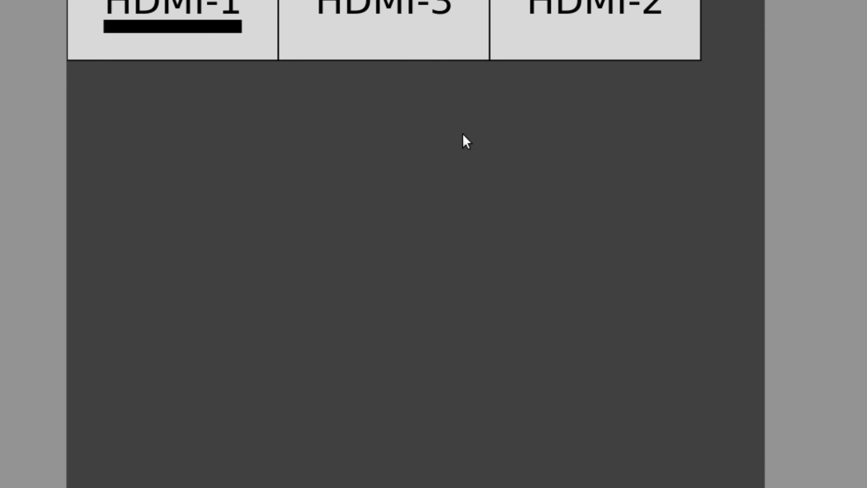
mouse_move(468, 161)
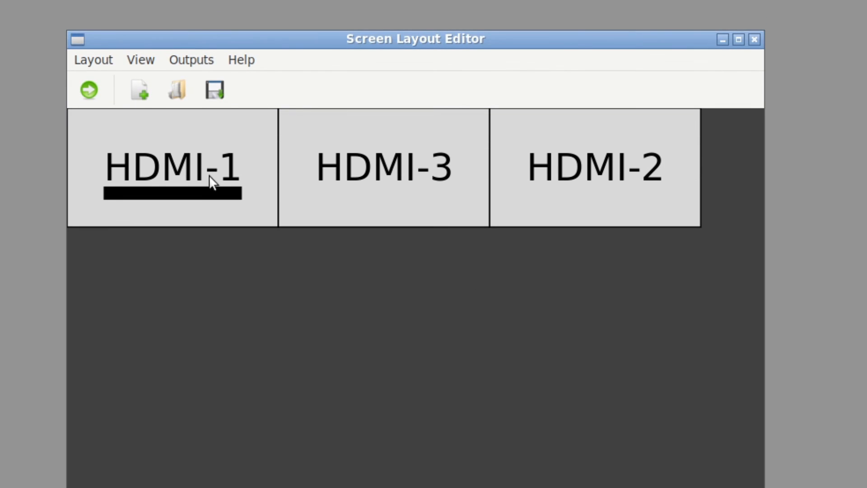
mouse_move(631, 205)
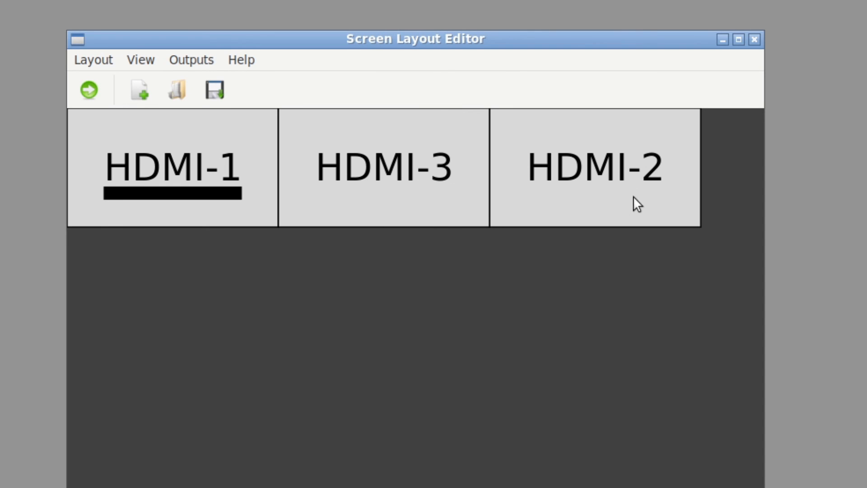